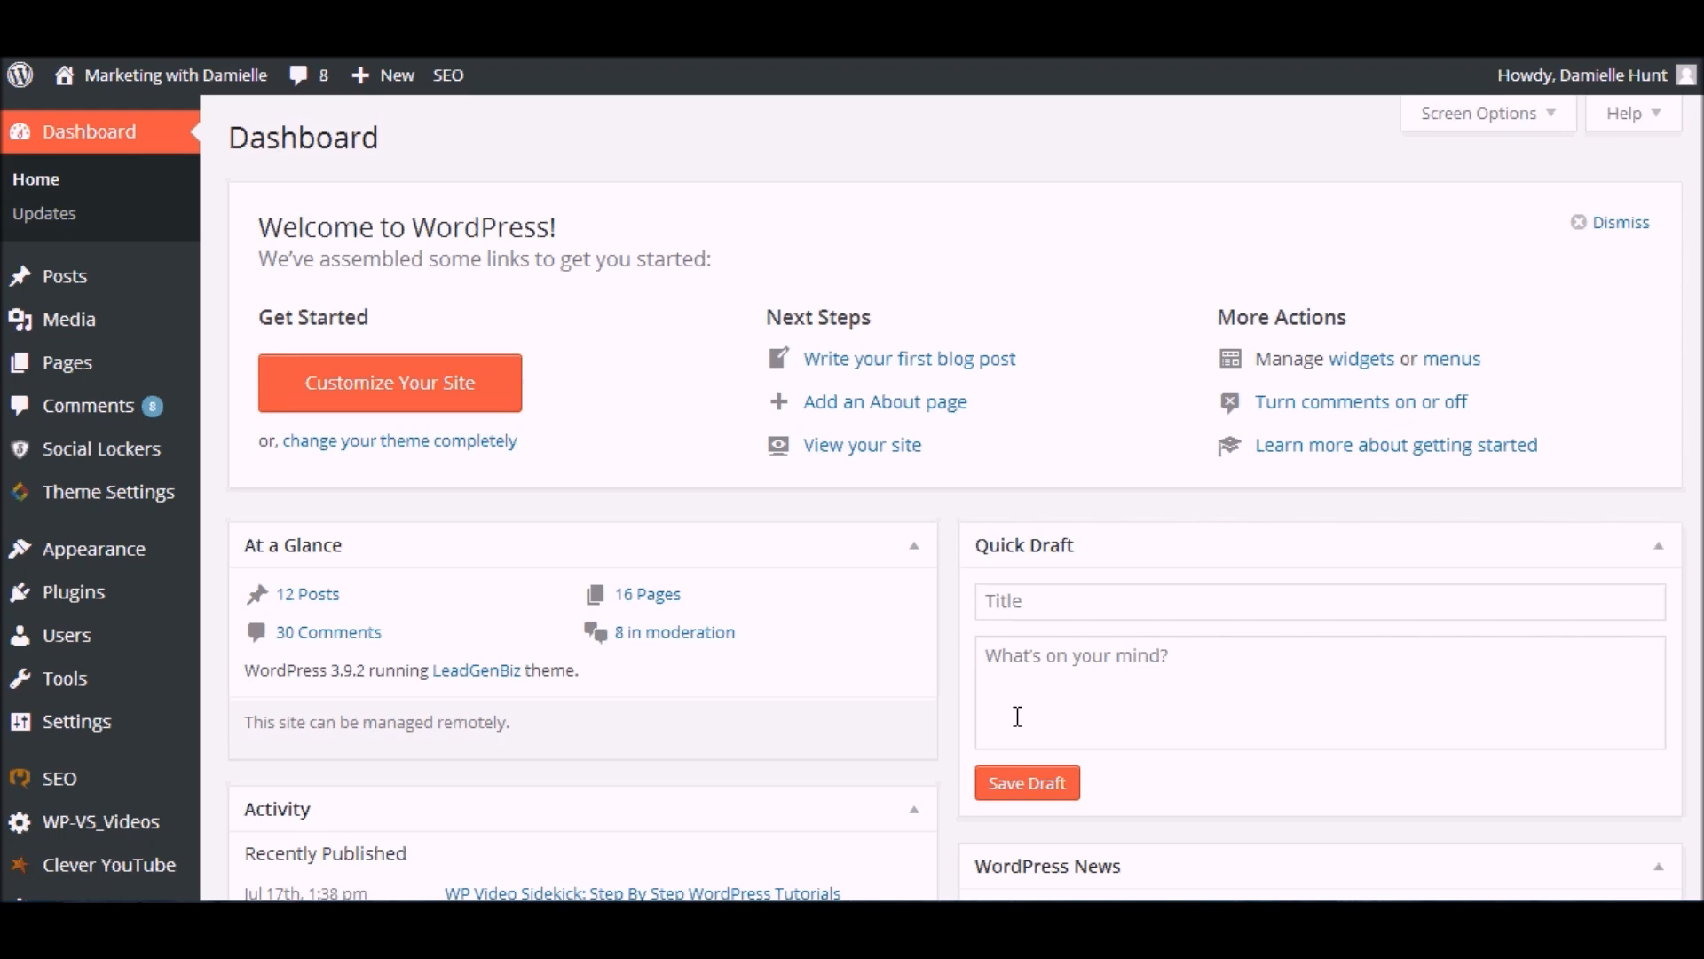
pyautogui.moveTo(584, 694)
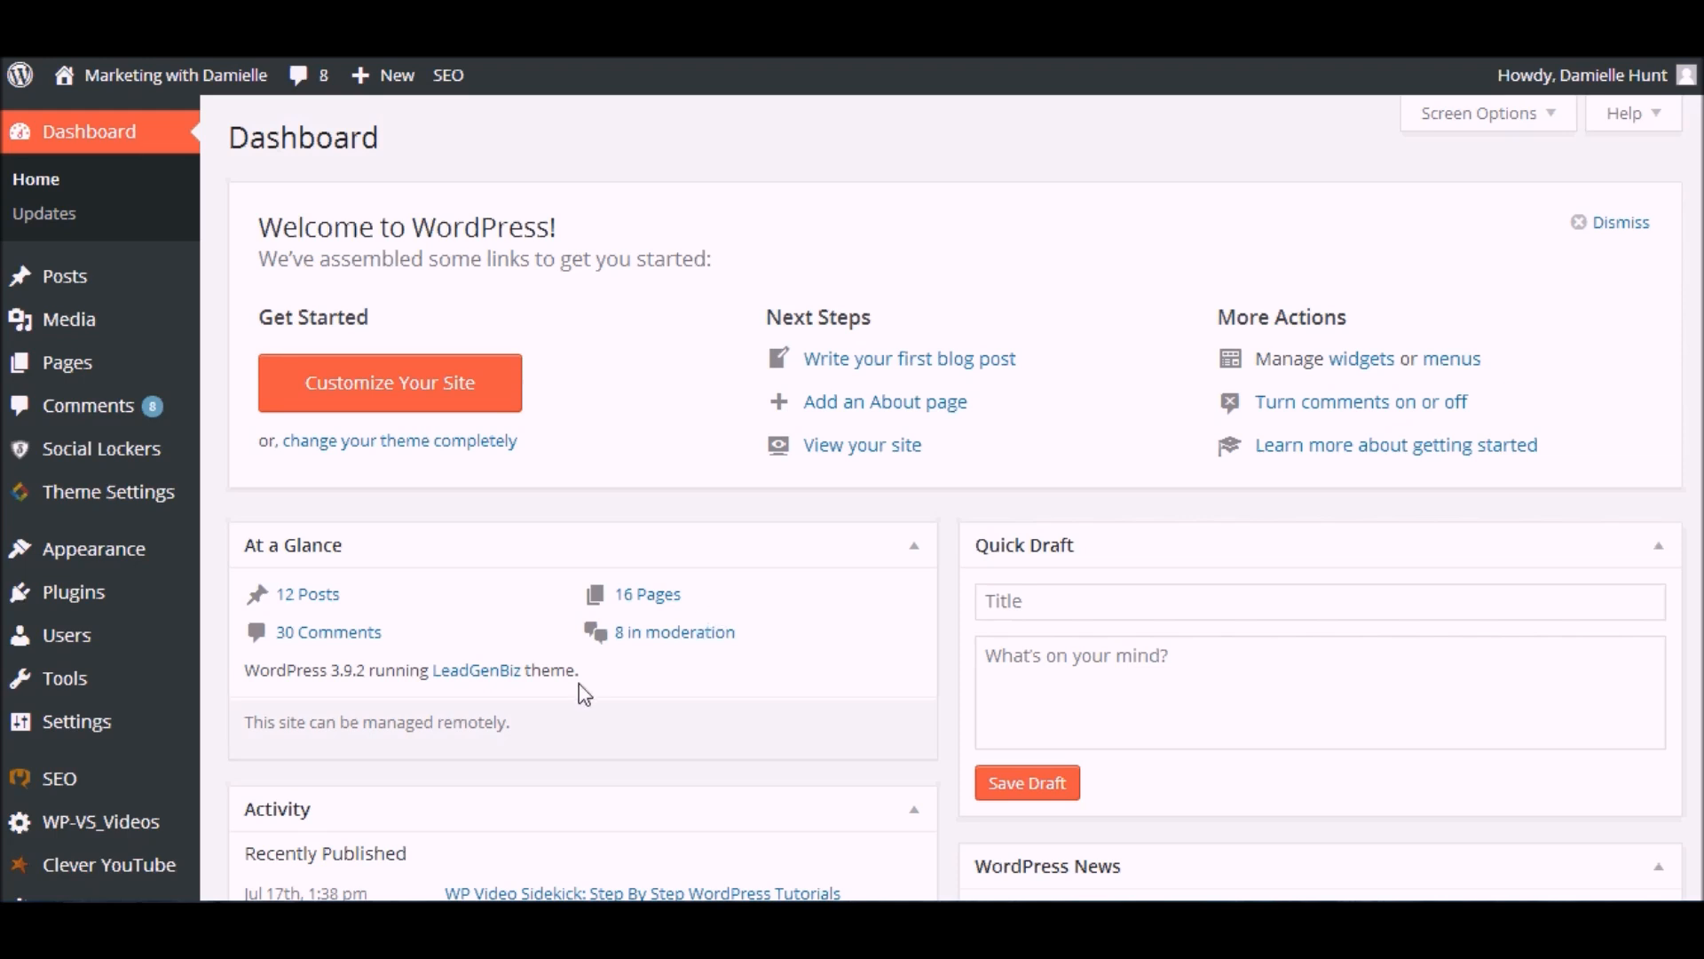
pyautogui.moveTo(59, 777)
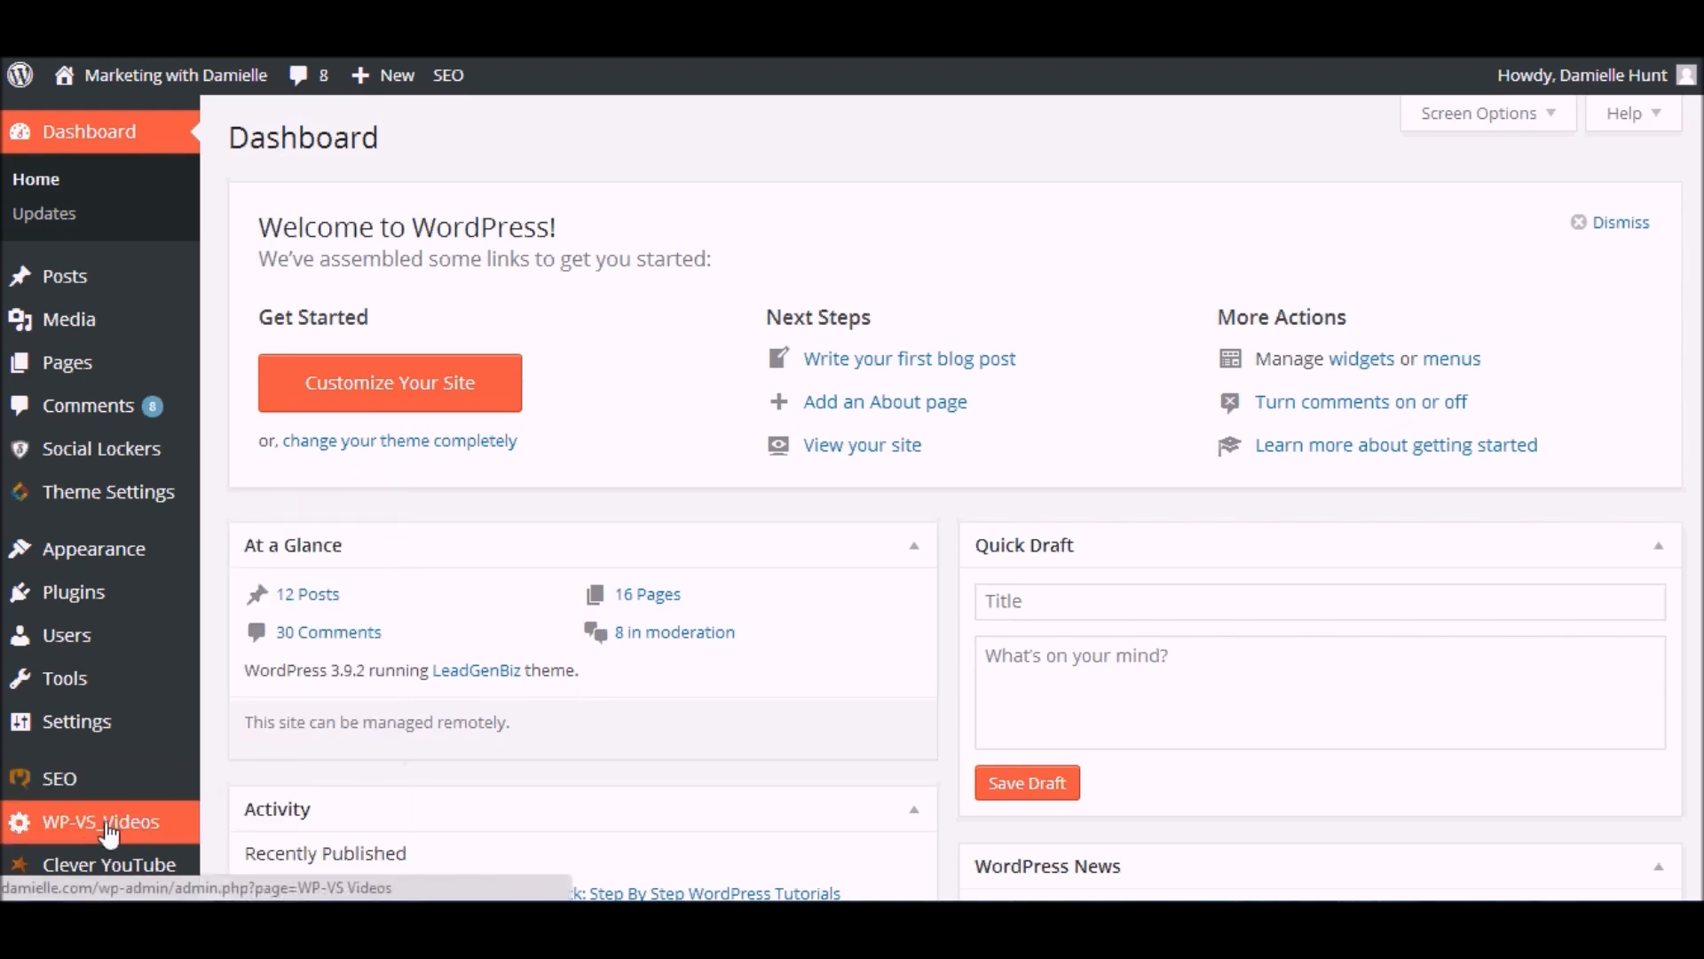
pyautogui.moveTo(58, 778)
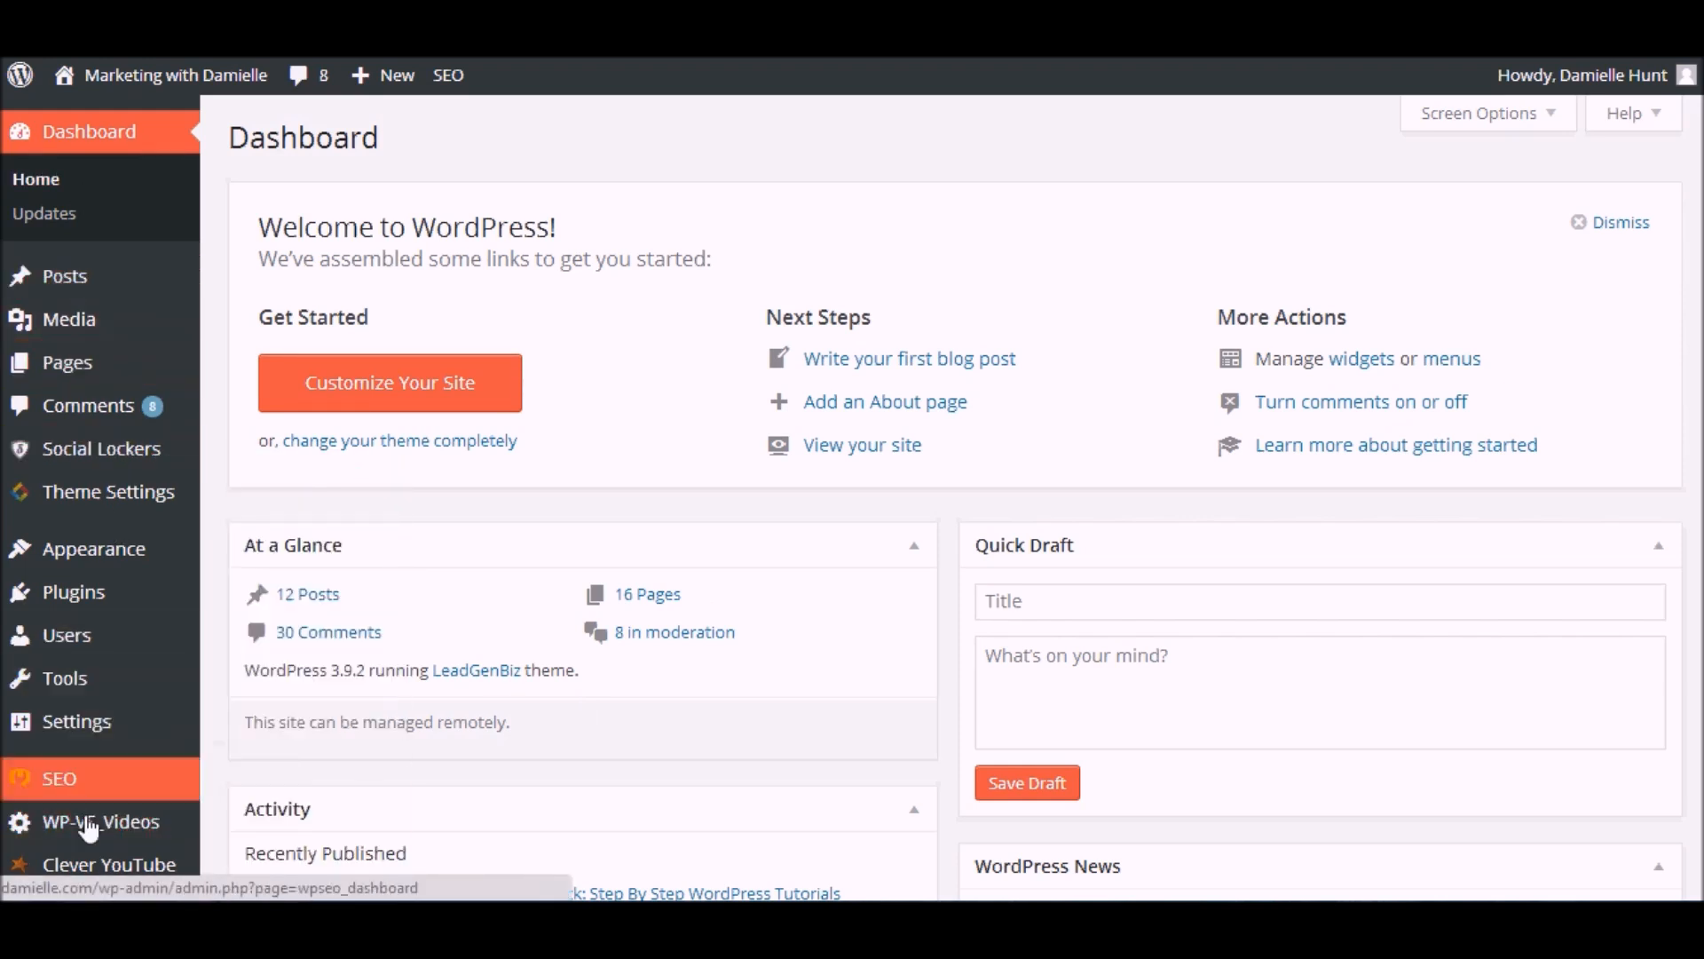
# Step: Go to the WP Video Sidekick tutorial videos page from the admin sidebar
pyautogui.click(100, 820)
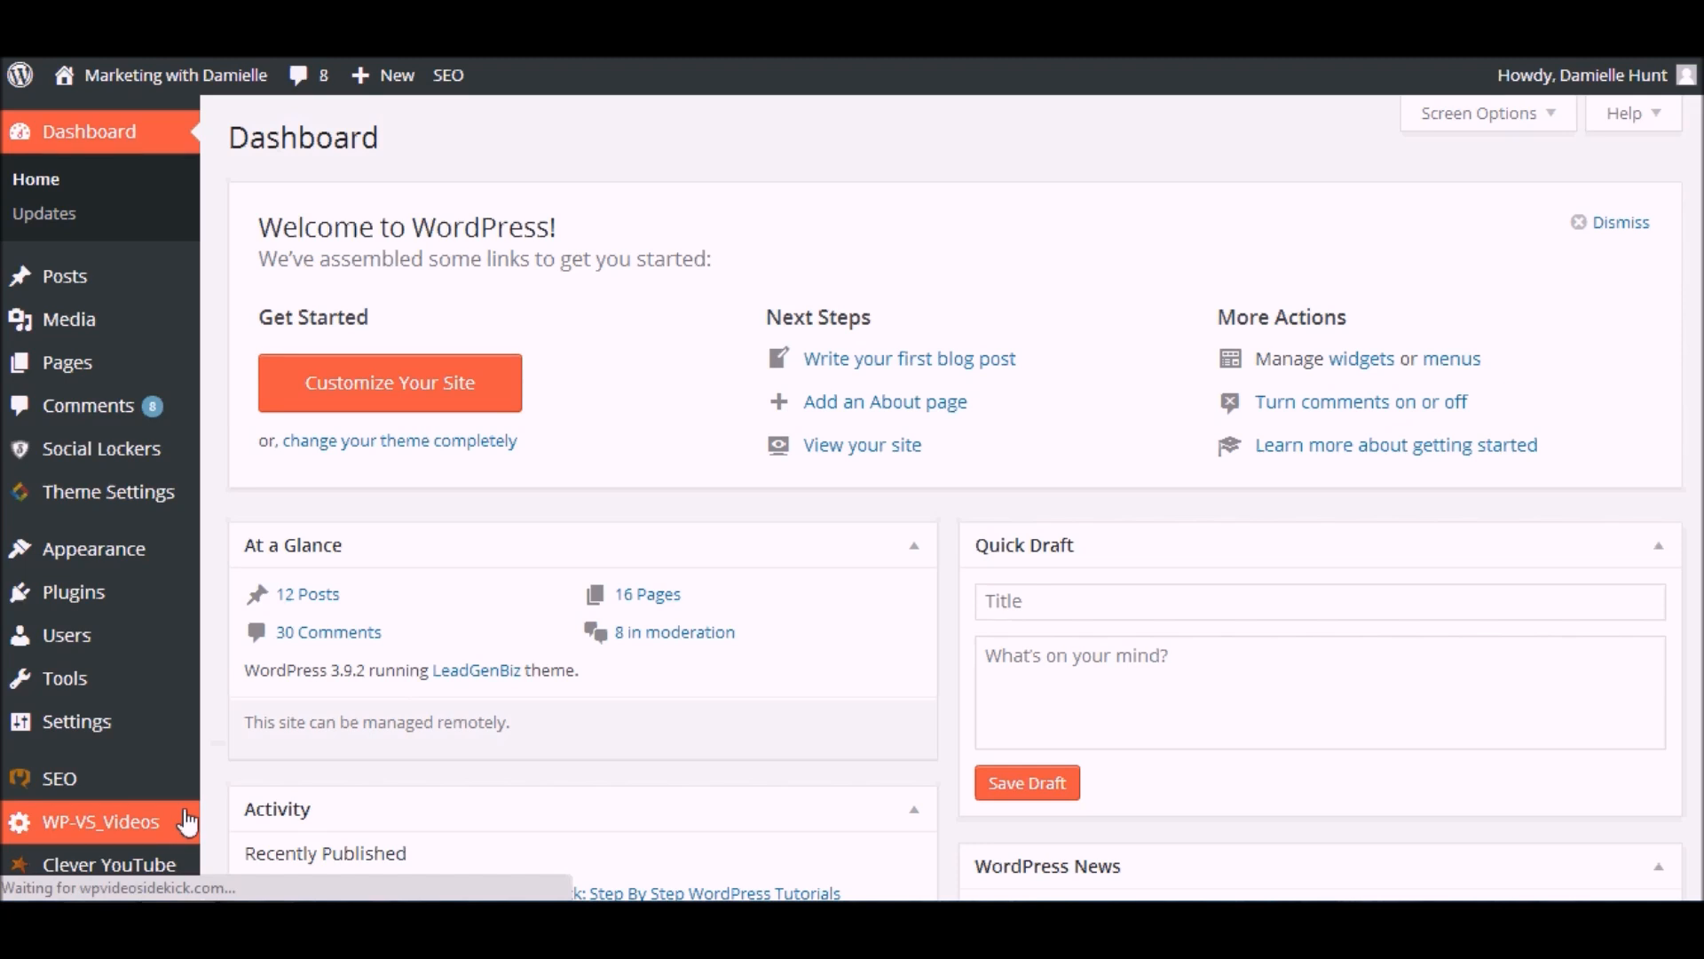
# Step: Load the videos page, reach the Module 1 list and watch Install WP Via Cpanel
pyautogui.click(99, 820)
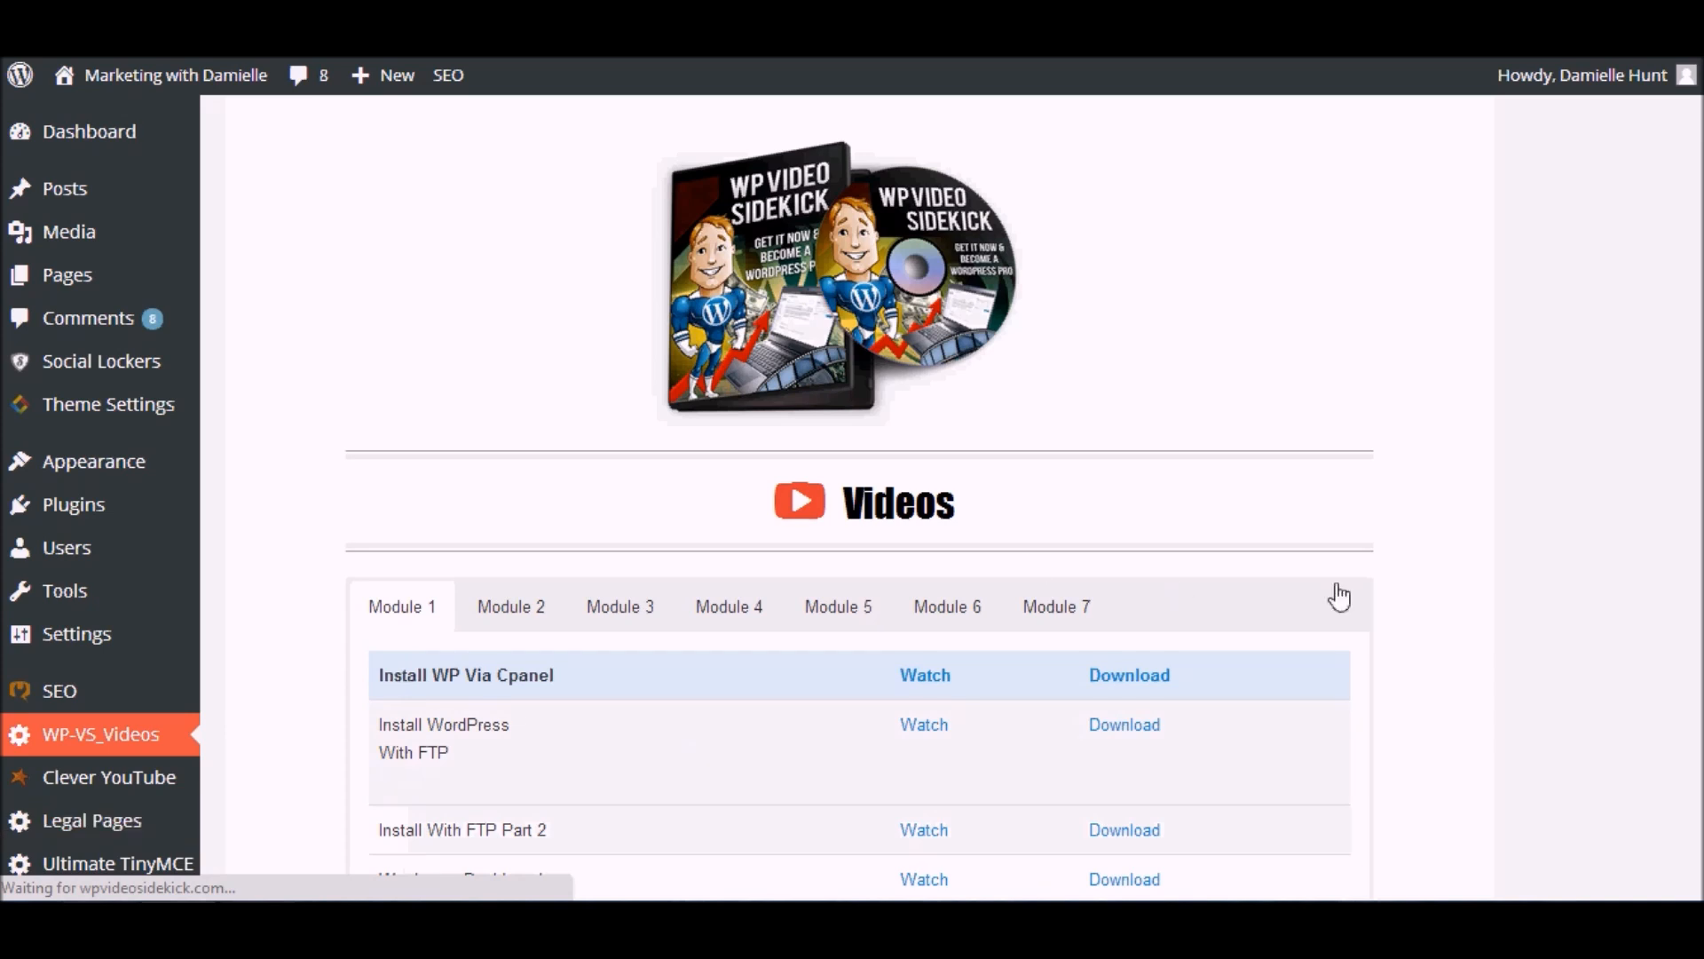
pyautogui.scroll(-3)
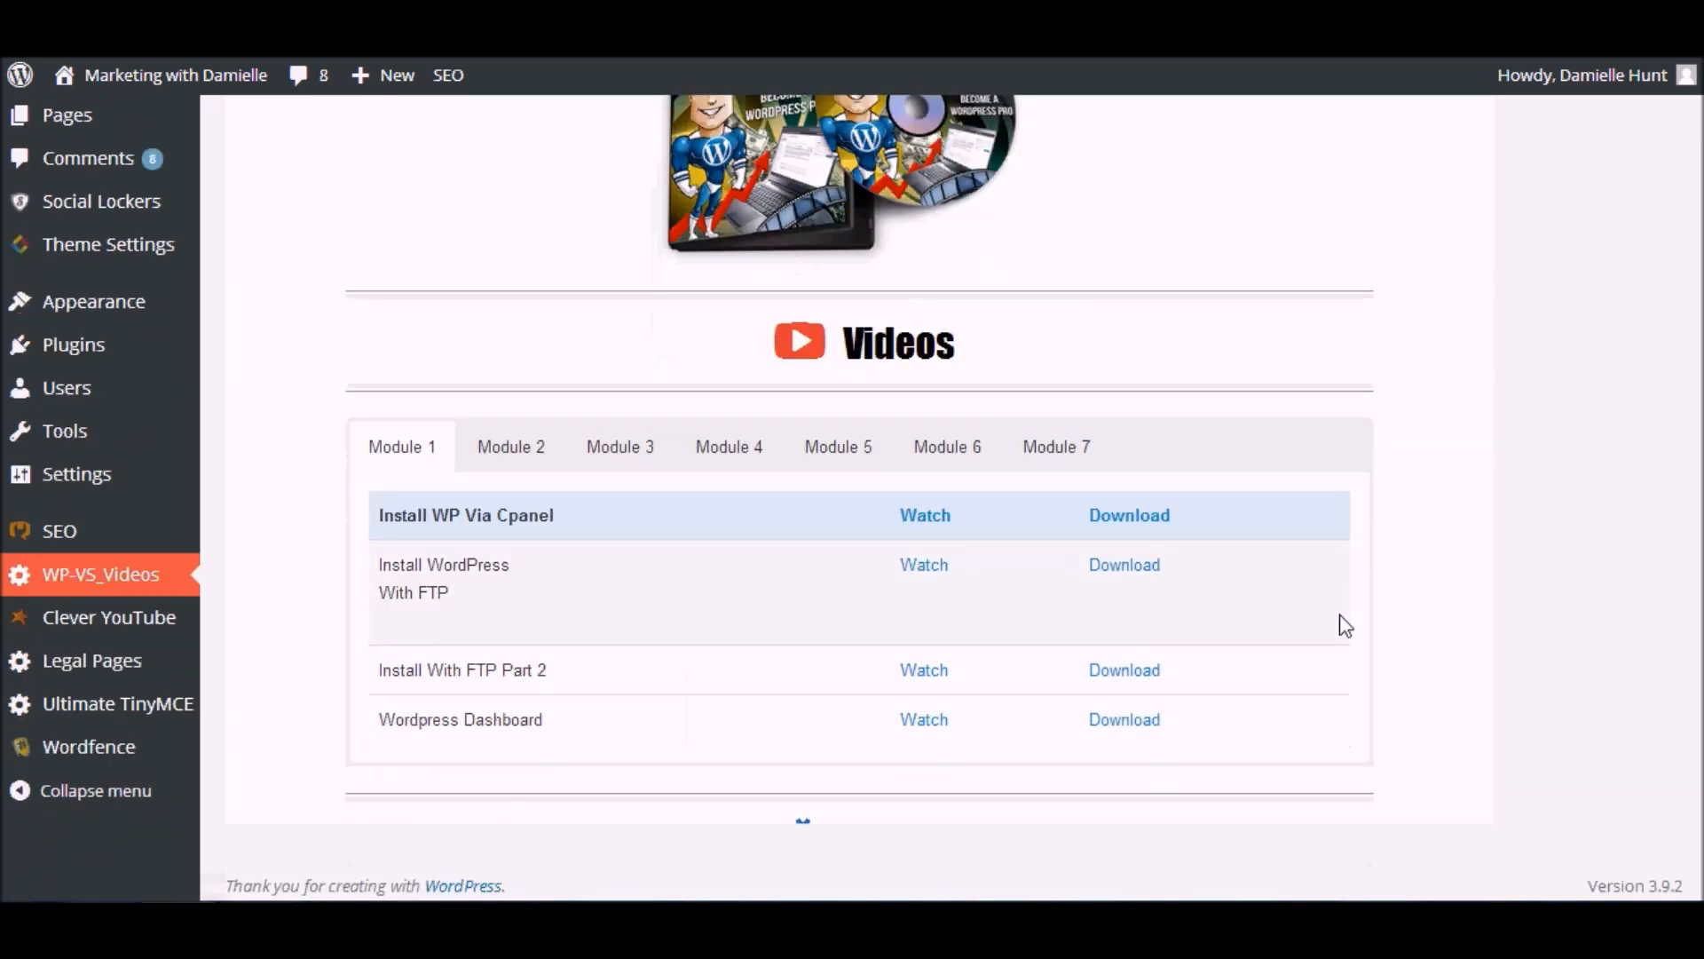
pyautogui.moveTo(403, 448)
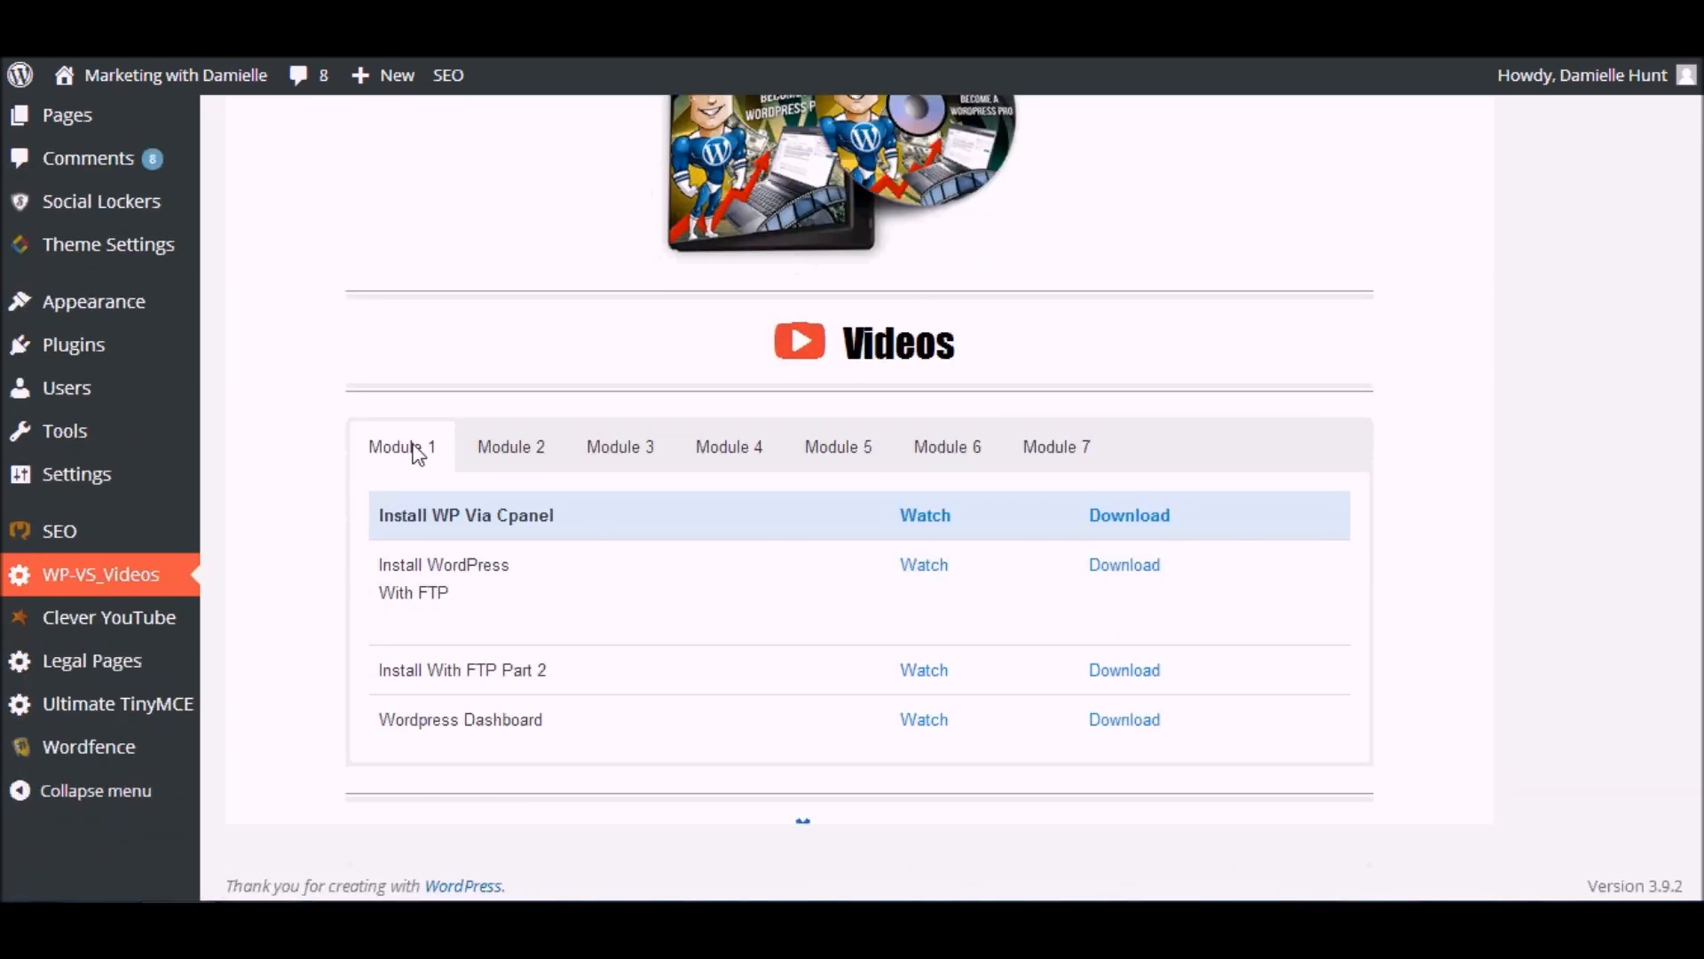
pyautogui.moveTo(925, 515)
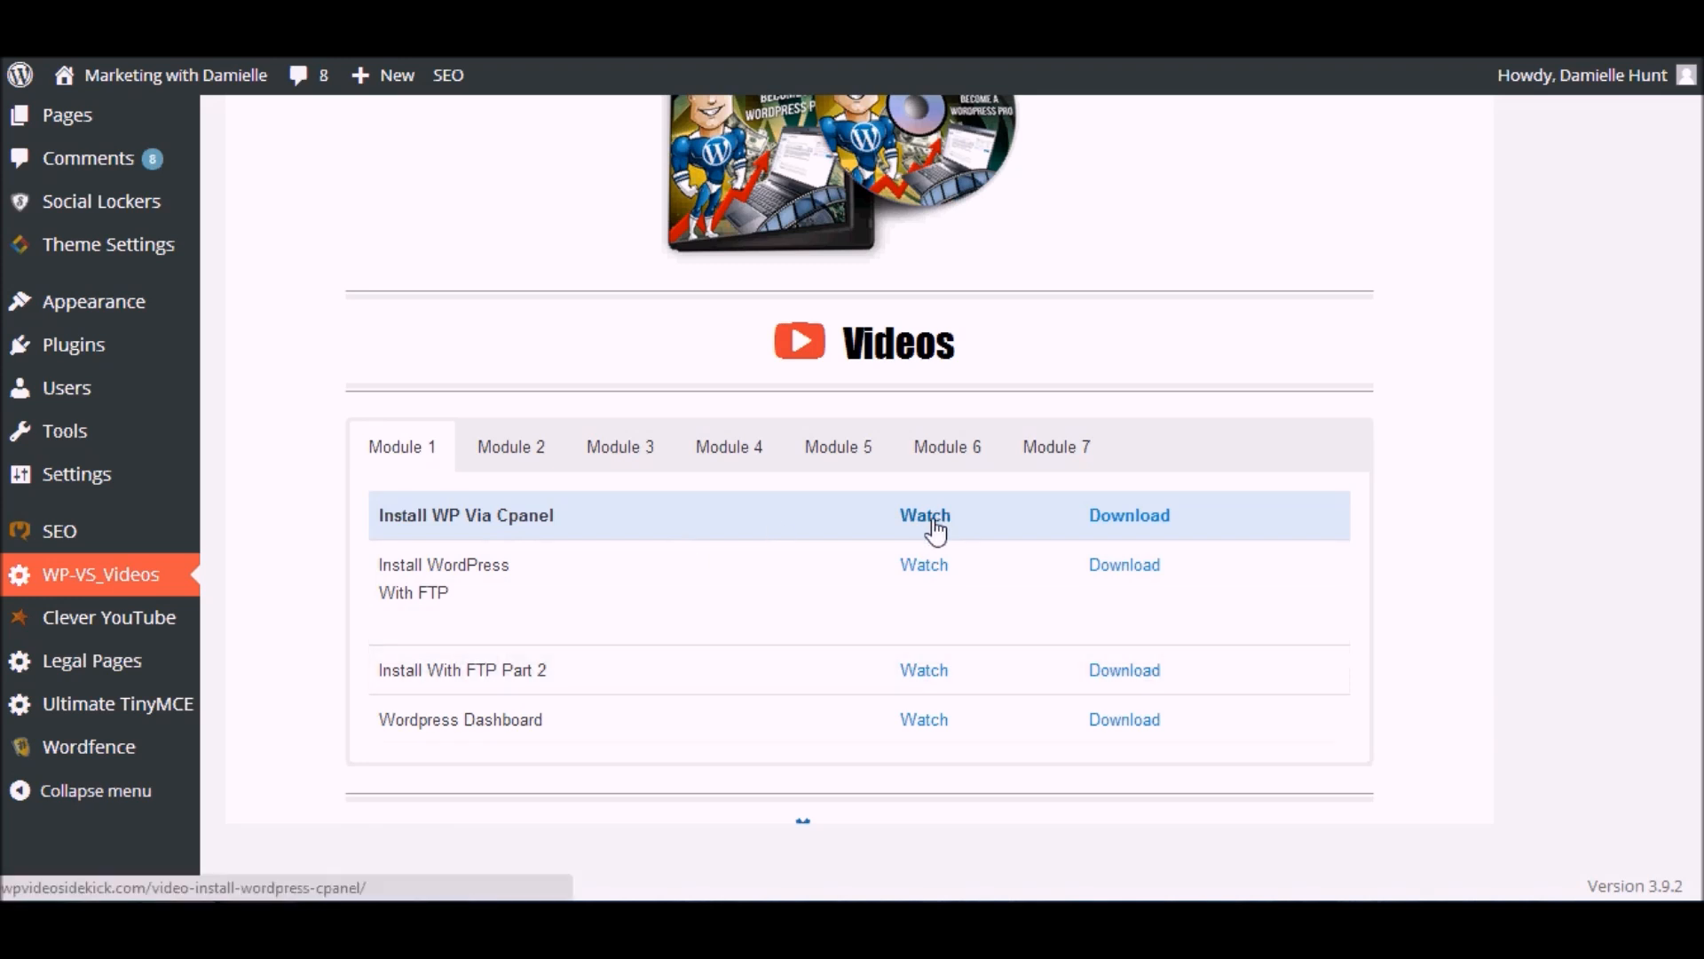
pyautogui.click(925, 515)
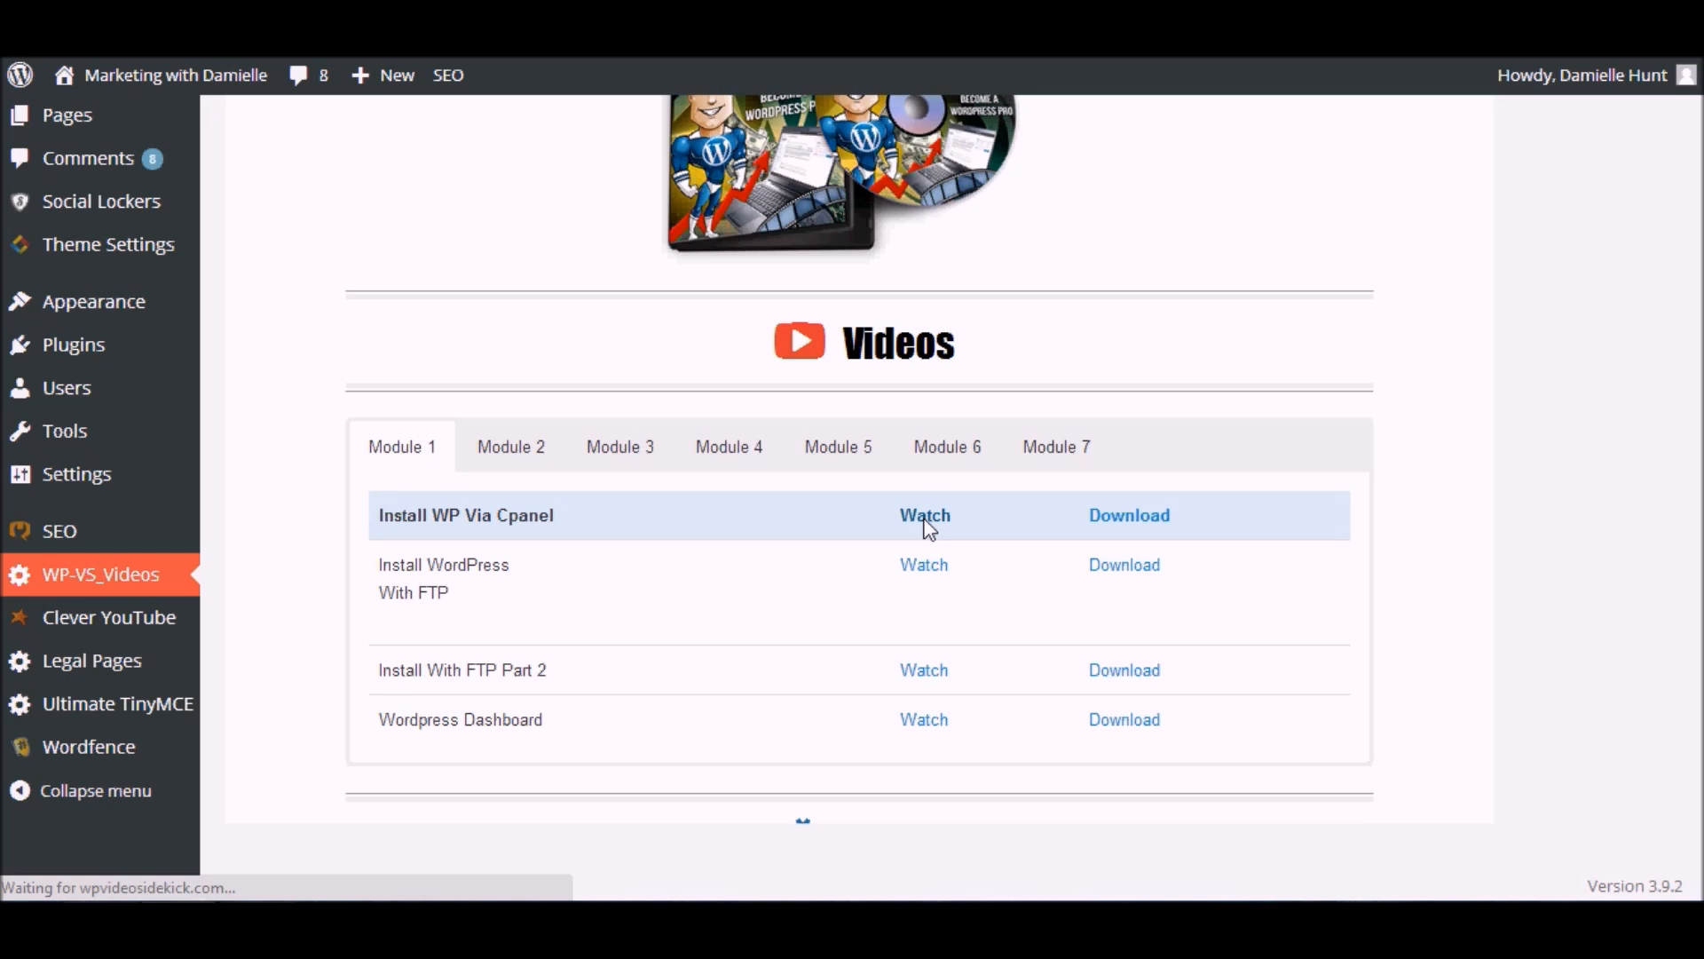
# Step: View the Install WP Via Cpanel video page, then return to the videos list
pyautogui.click(925, 515)
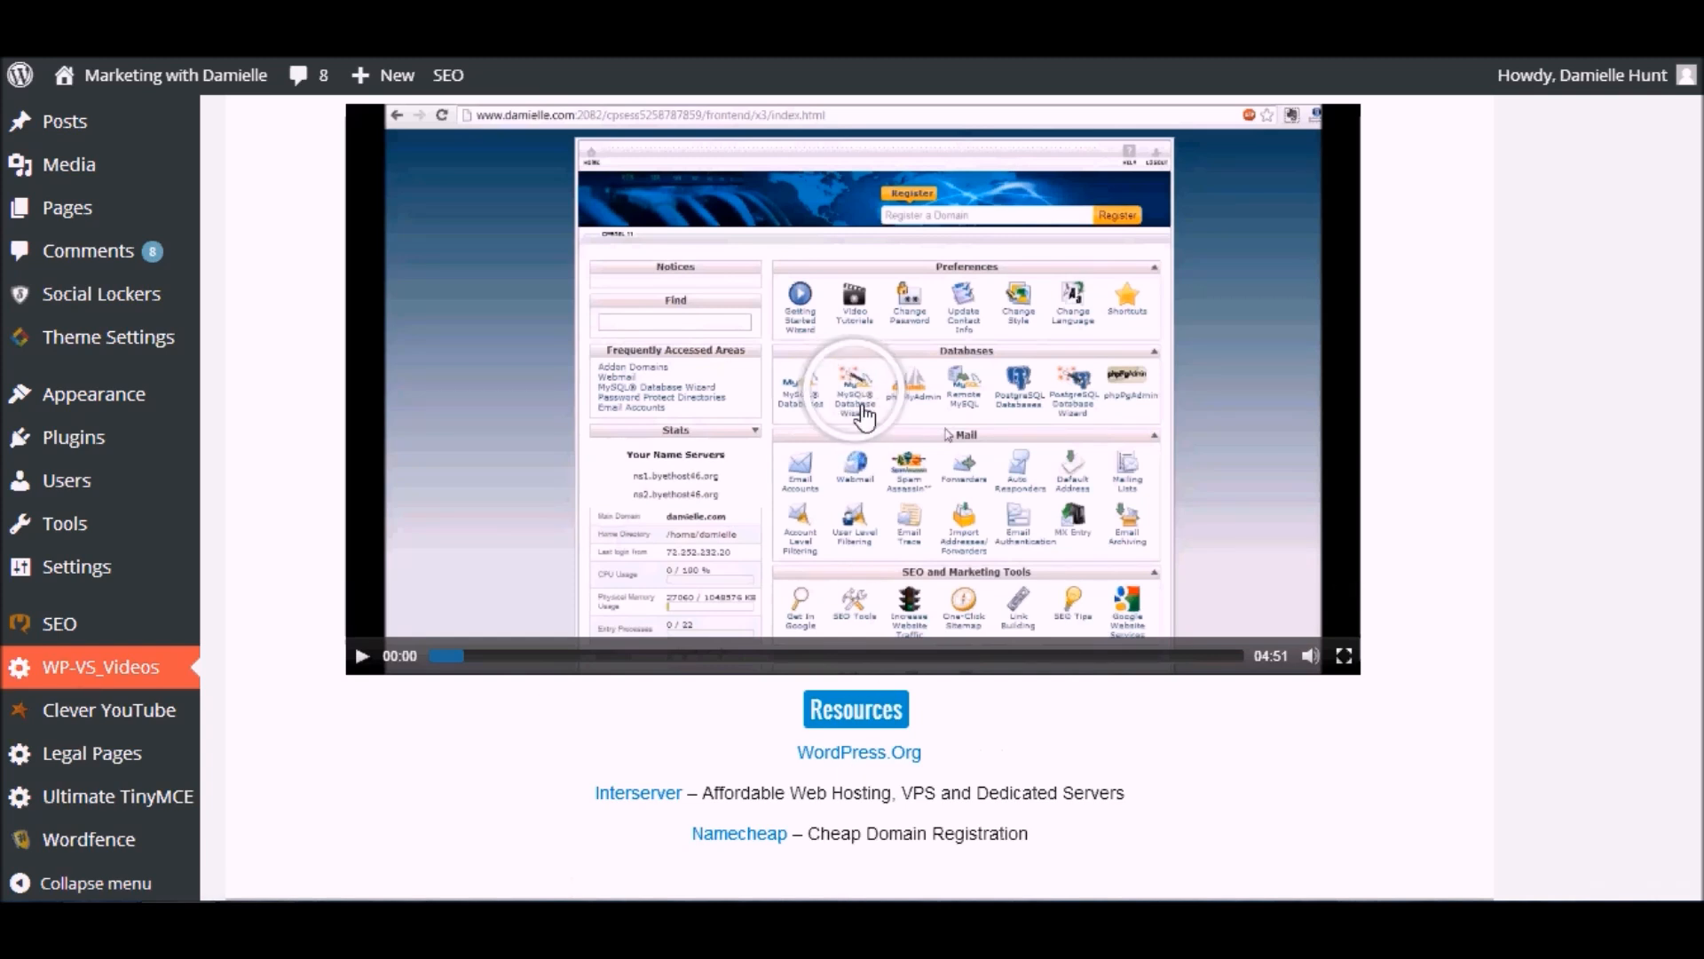
pyautogui.moveTo(813, 484)
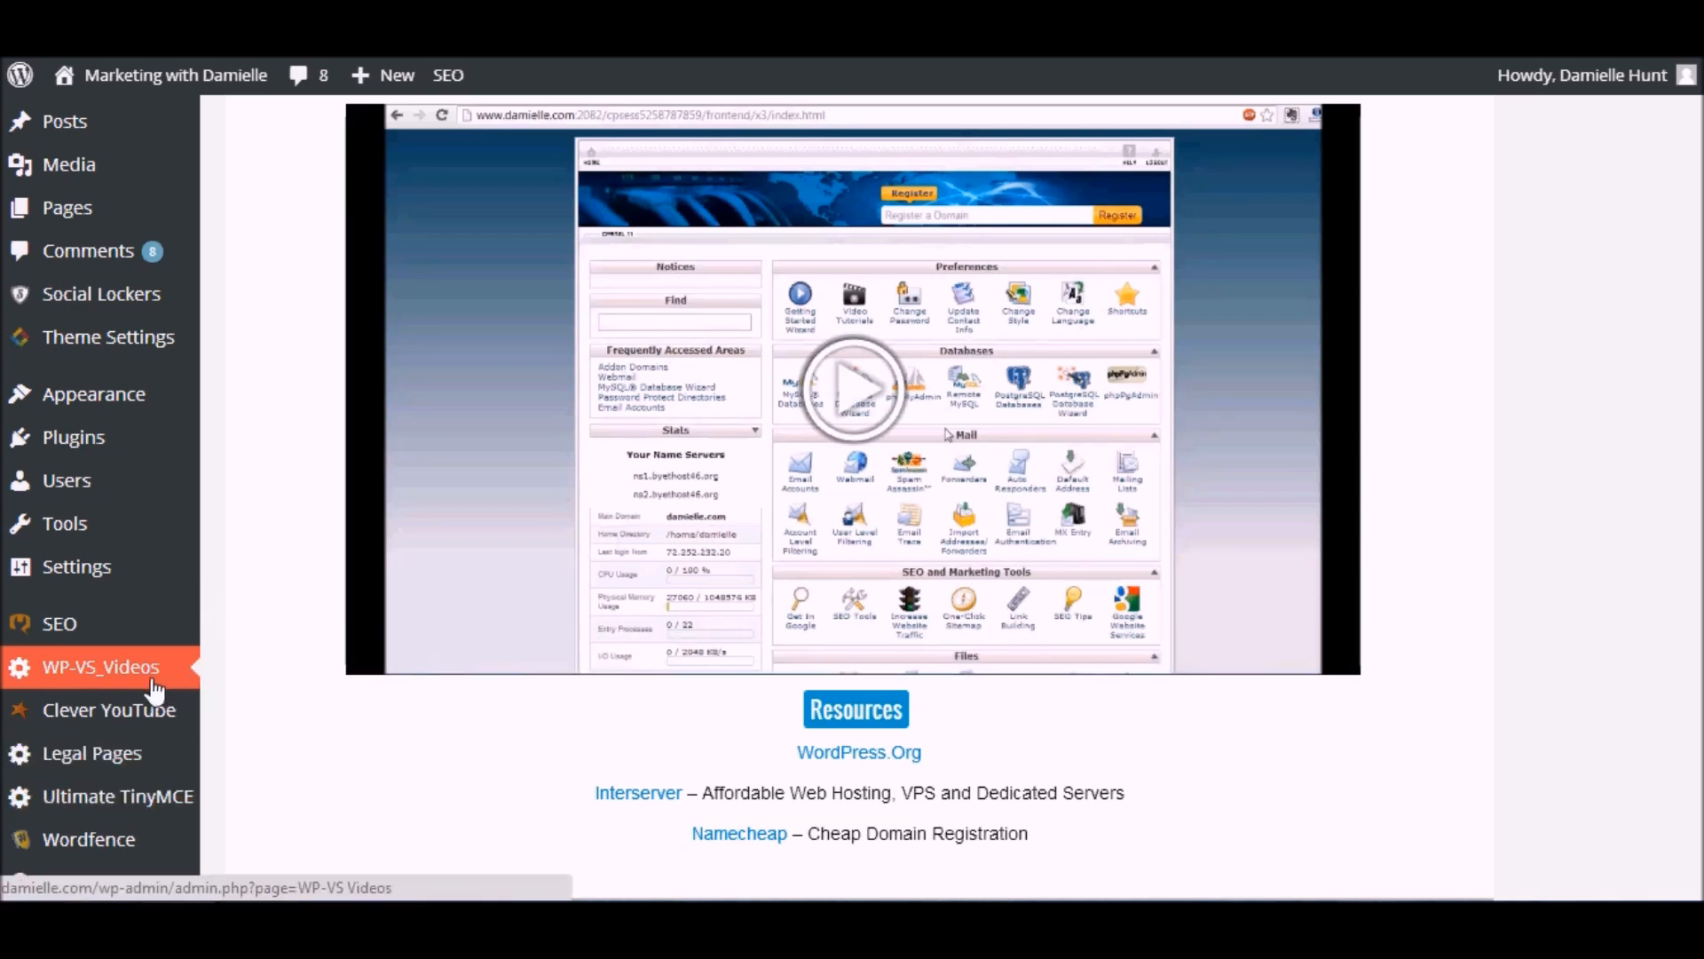
pyautogui.moveTo(97, 680)
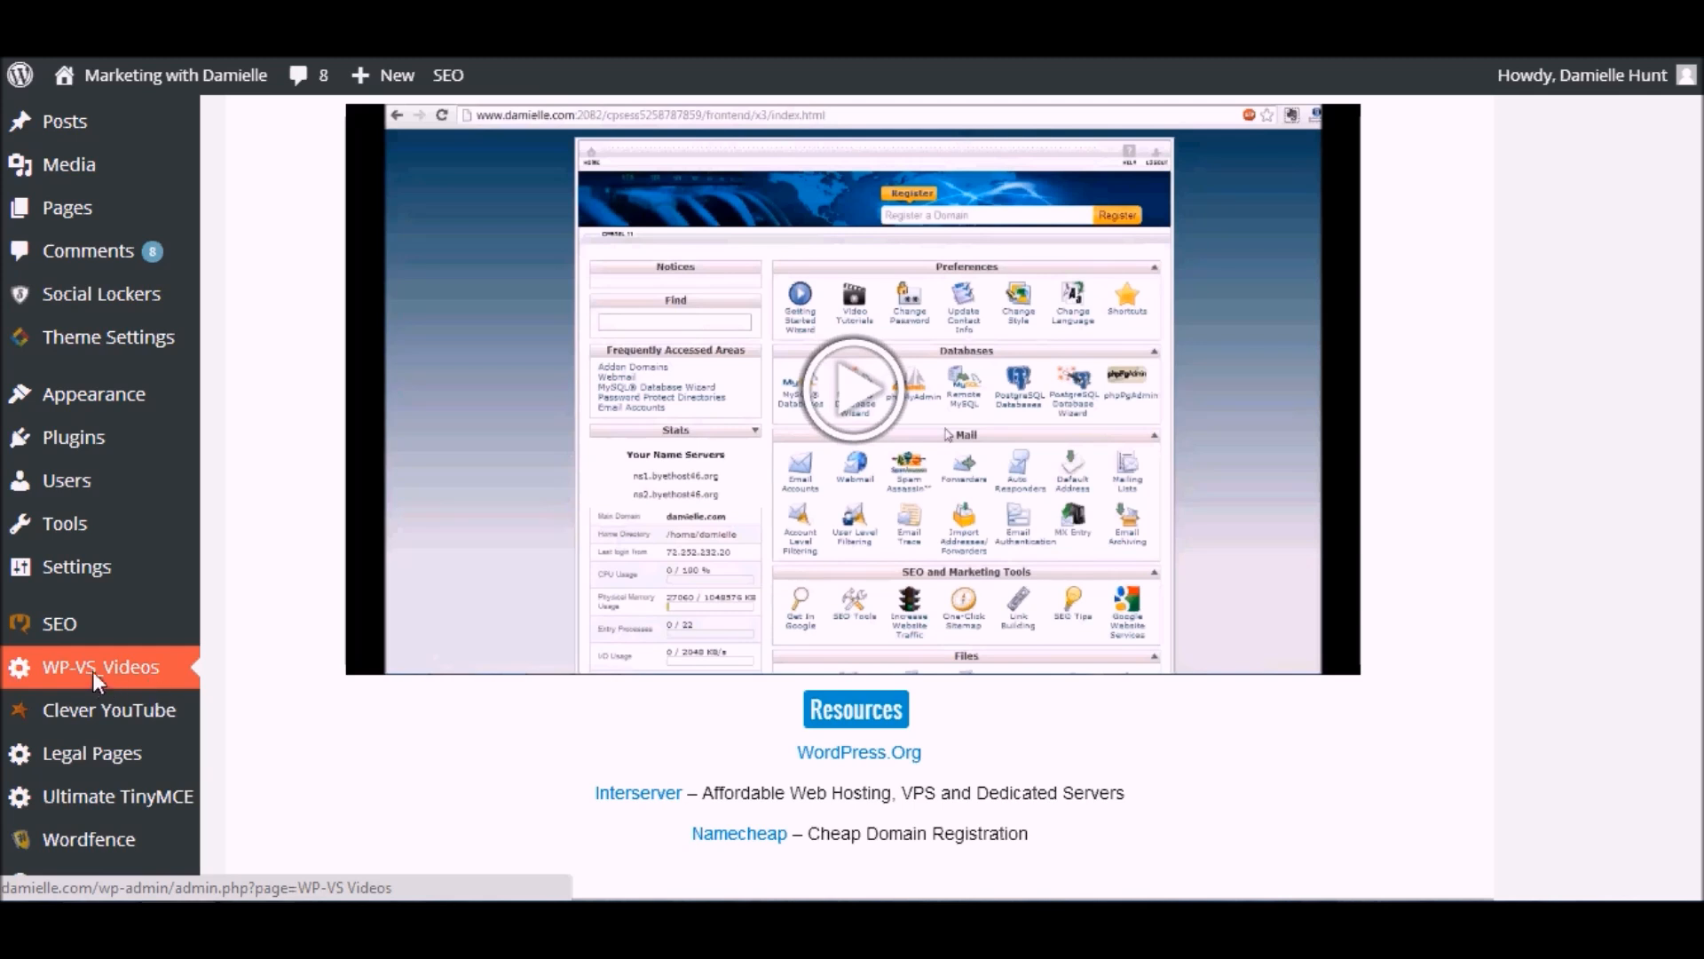
pyautogui.click(99, 665)
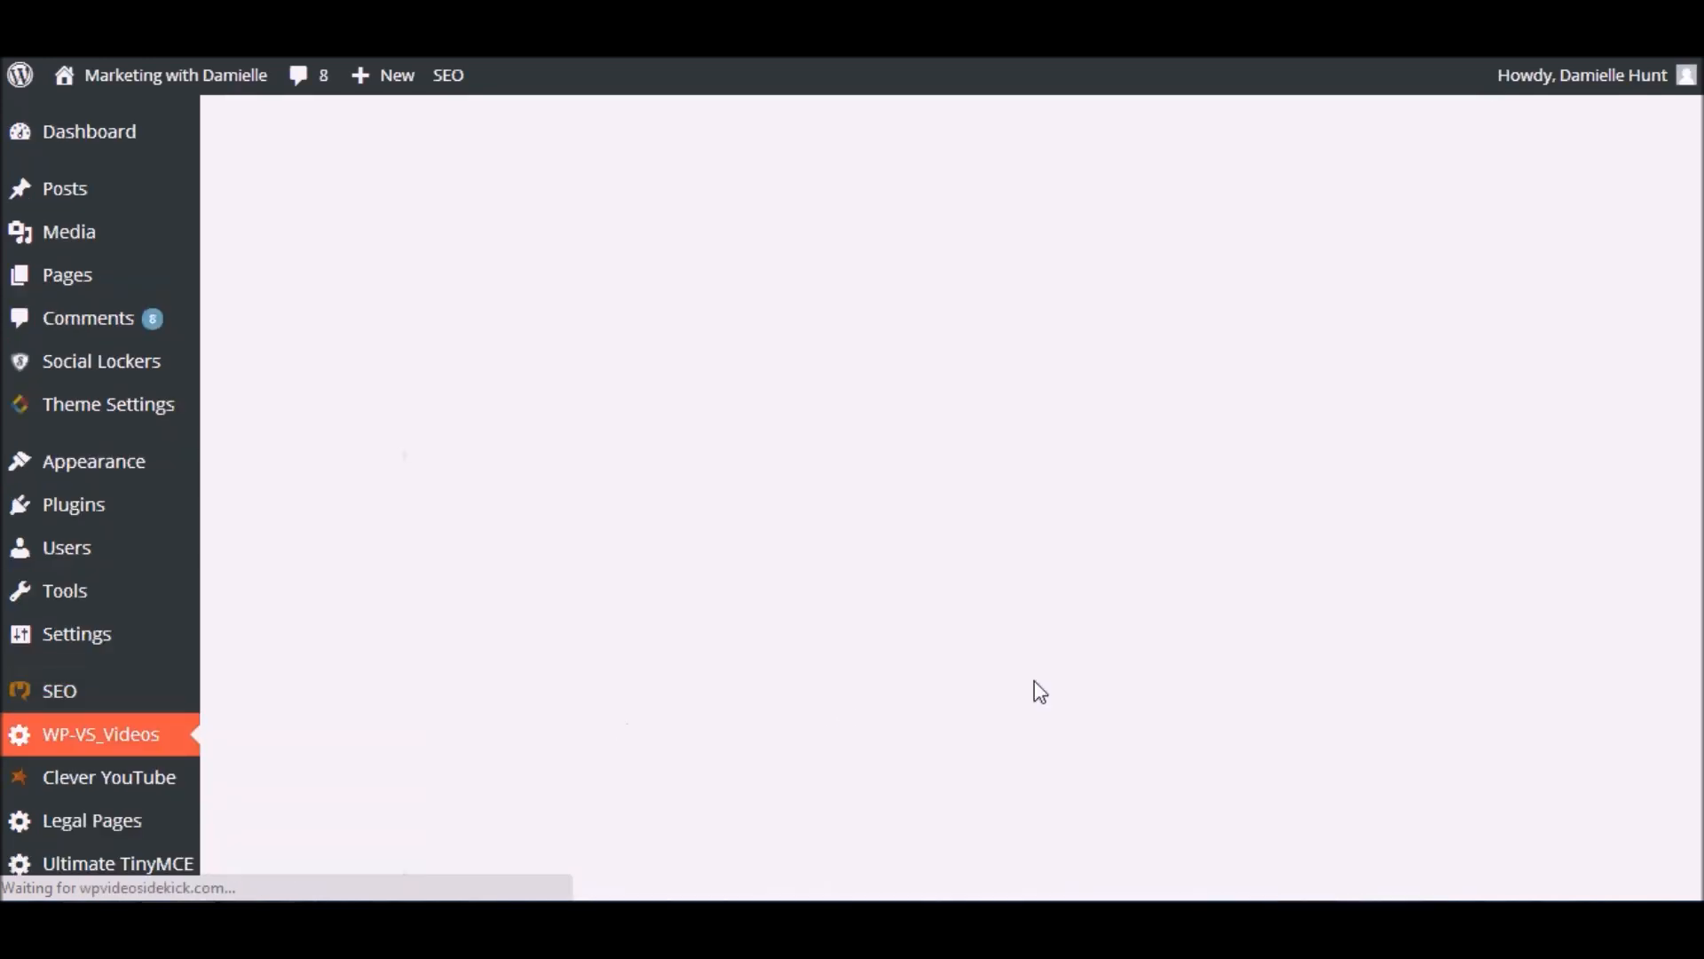
# Step: Show Module 6 and browse its security tutorials with their watch and download links
pyautogui.click(100, 733)
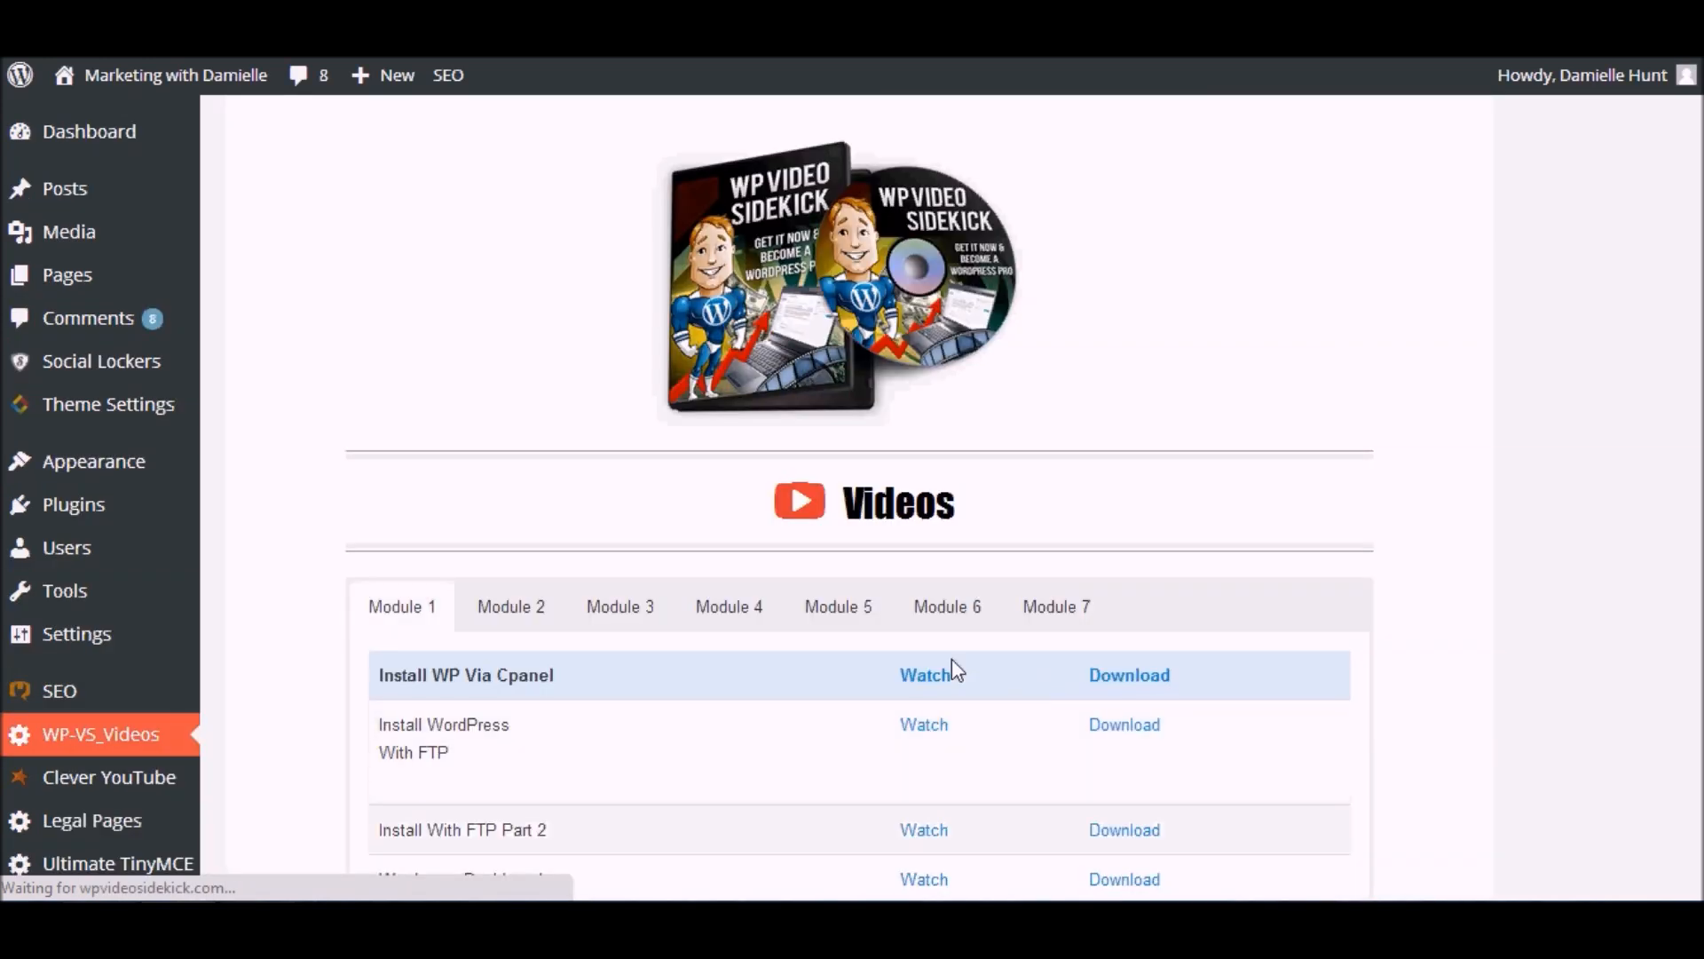
pyautogui.click(946, 607)
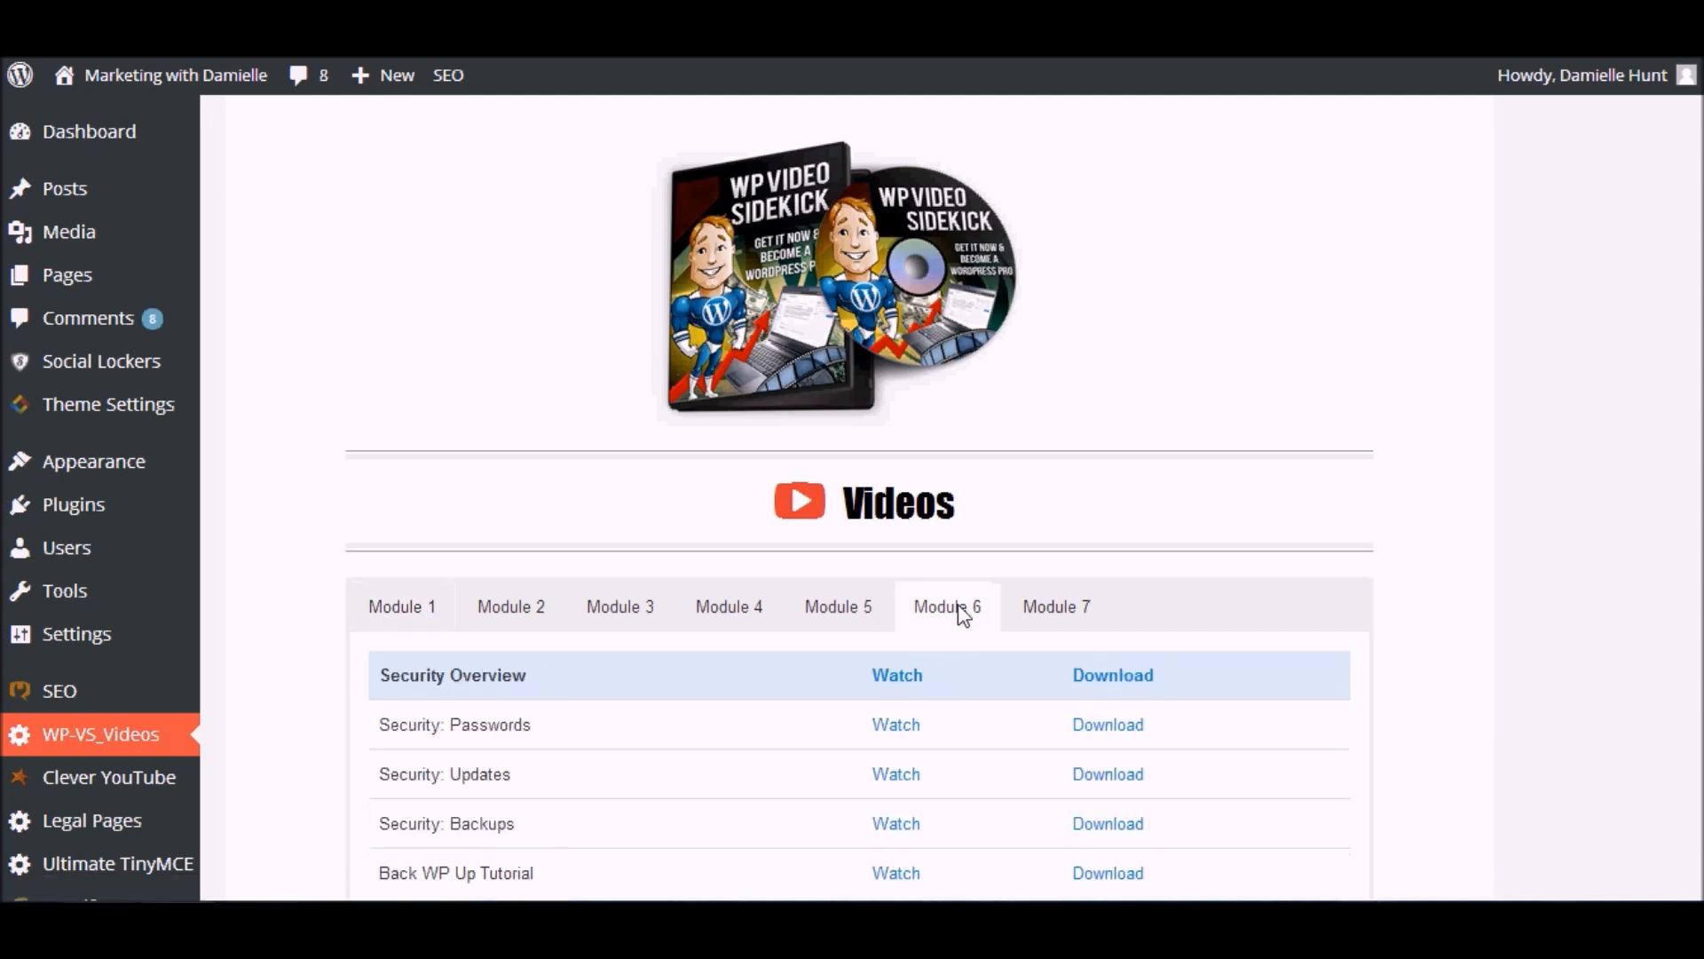
pyautogui.moveTo(1149, 631)
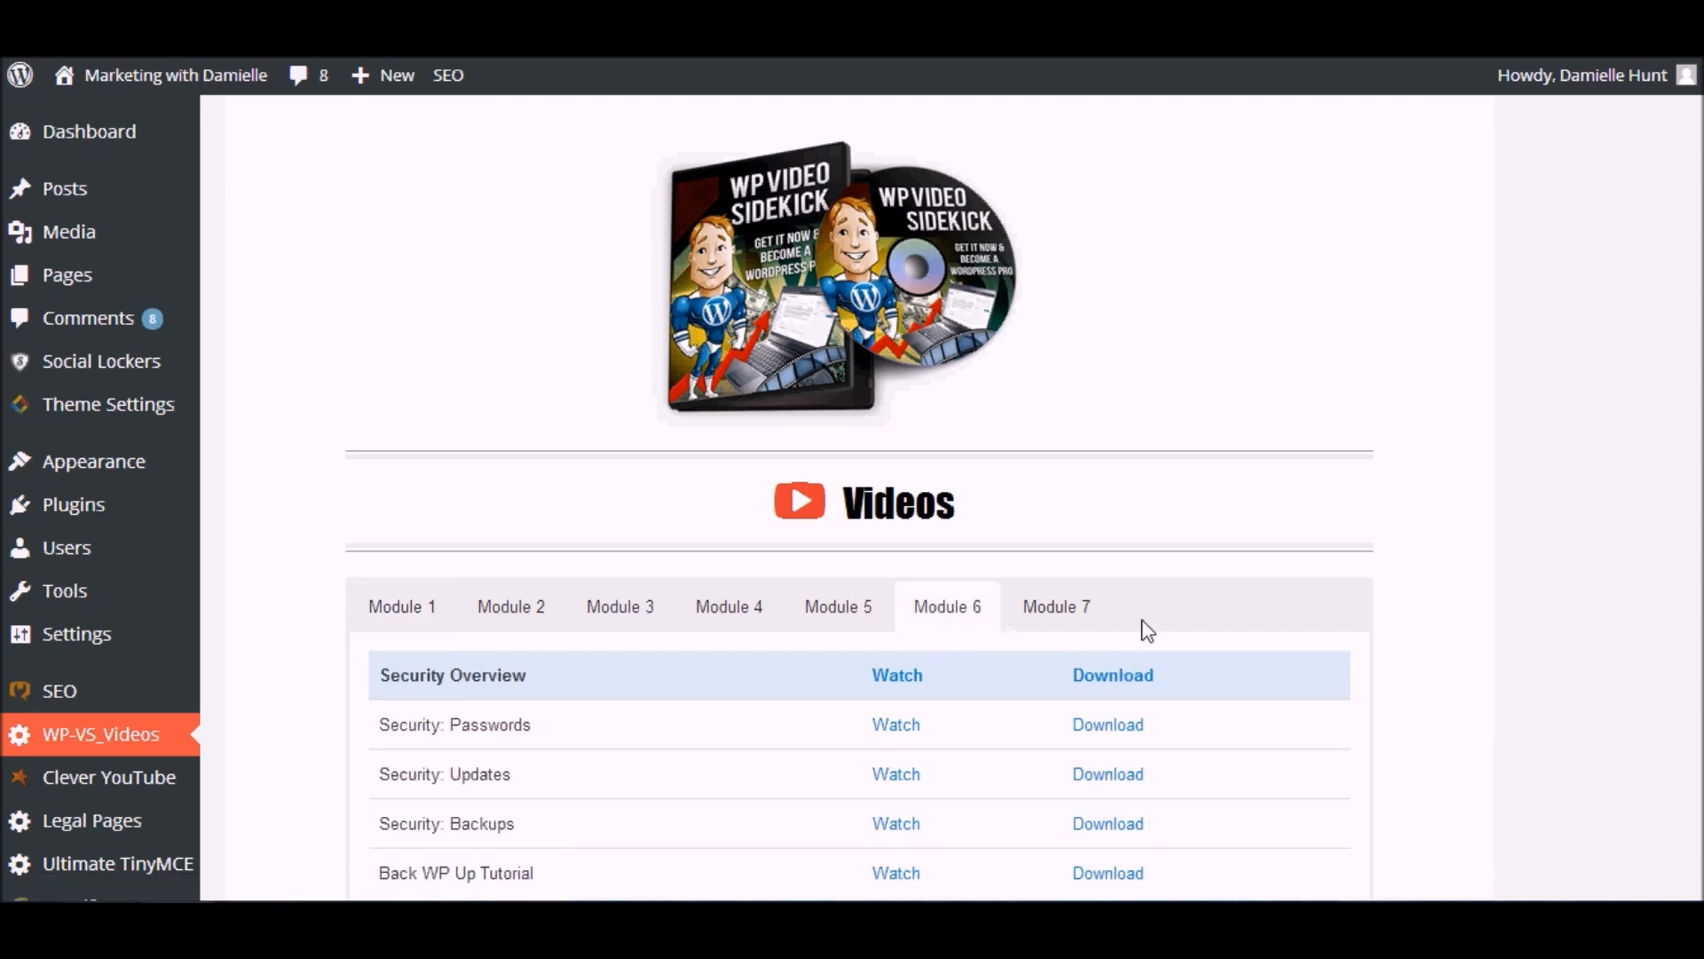
pyautogui.scroll(-3)
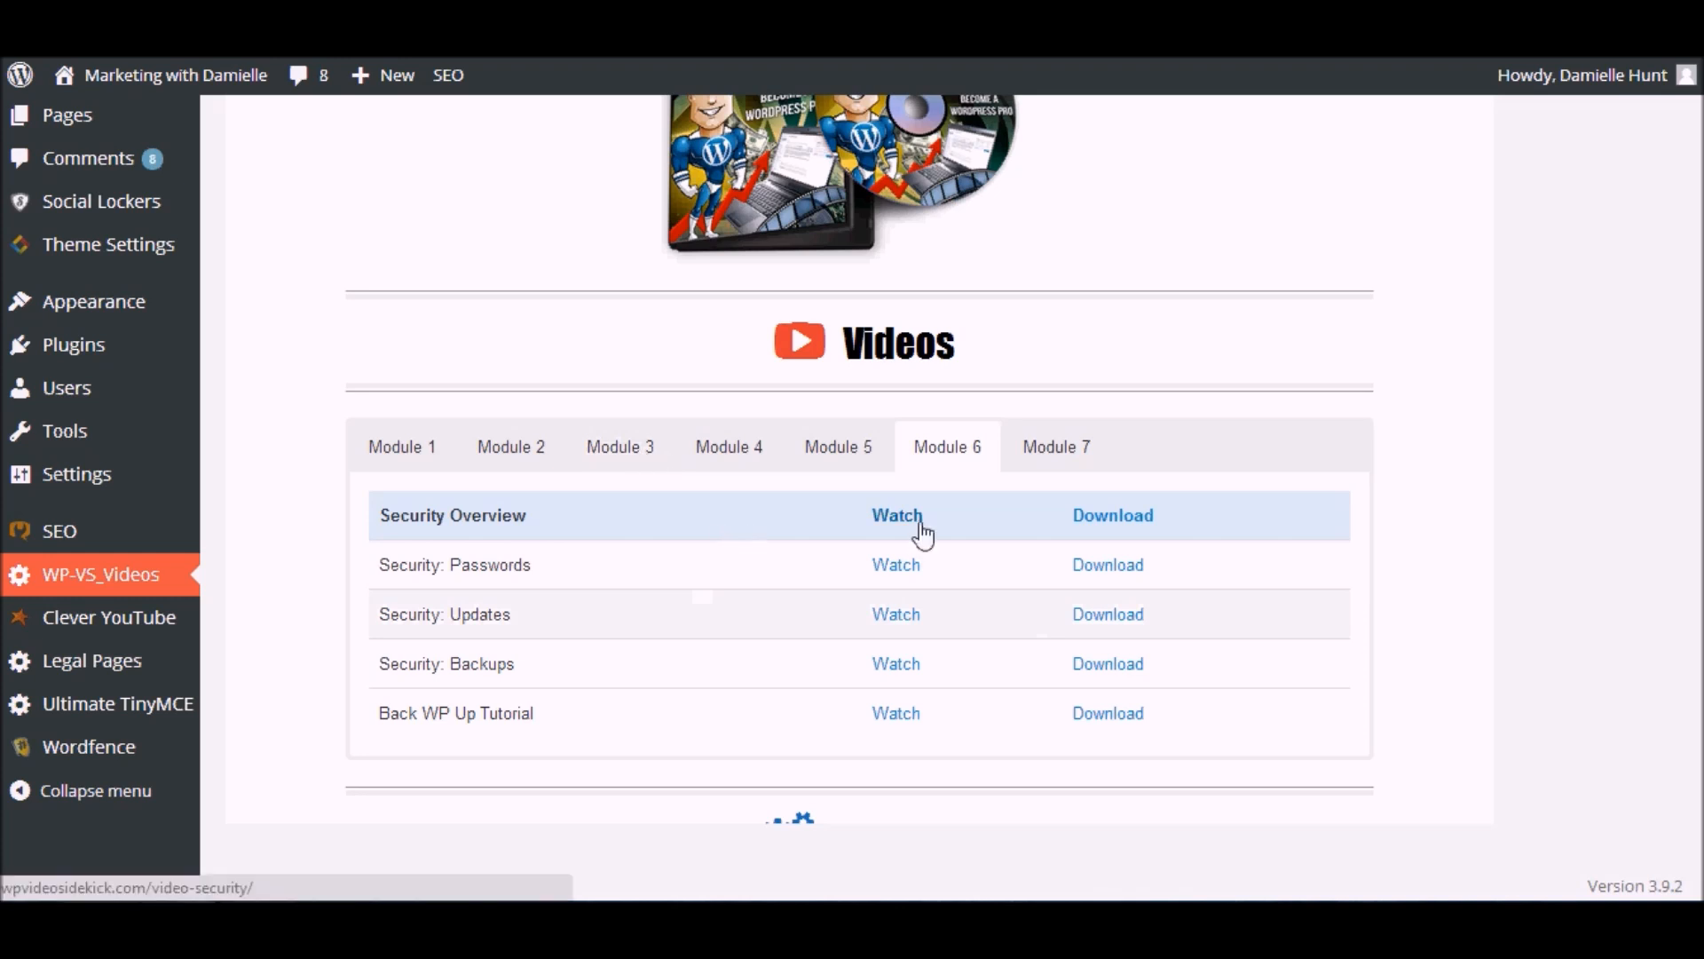
pyautogui.moveTo(1115, 530)
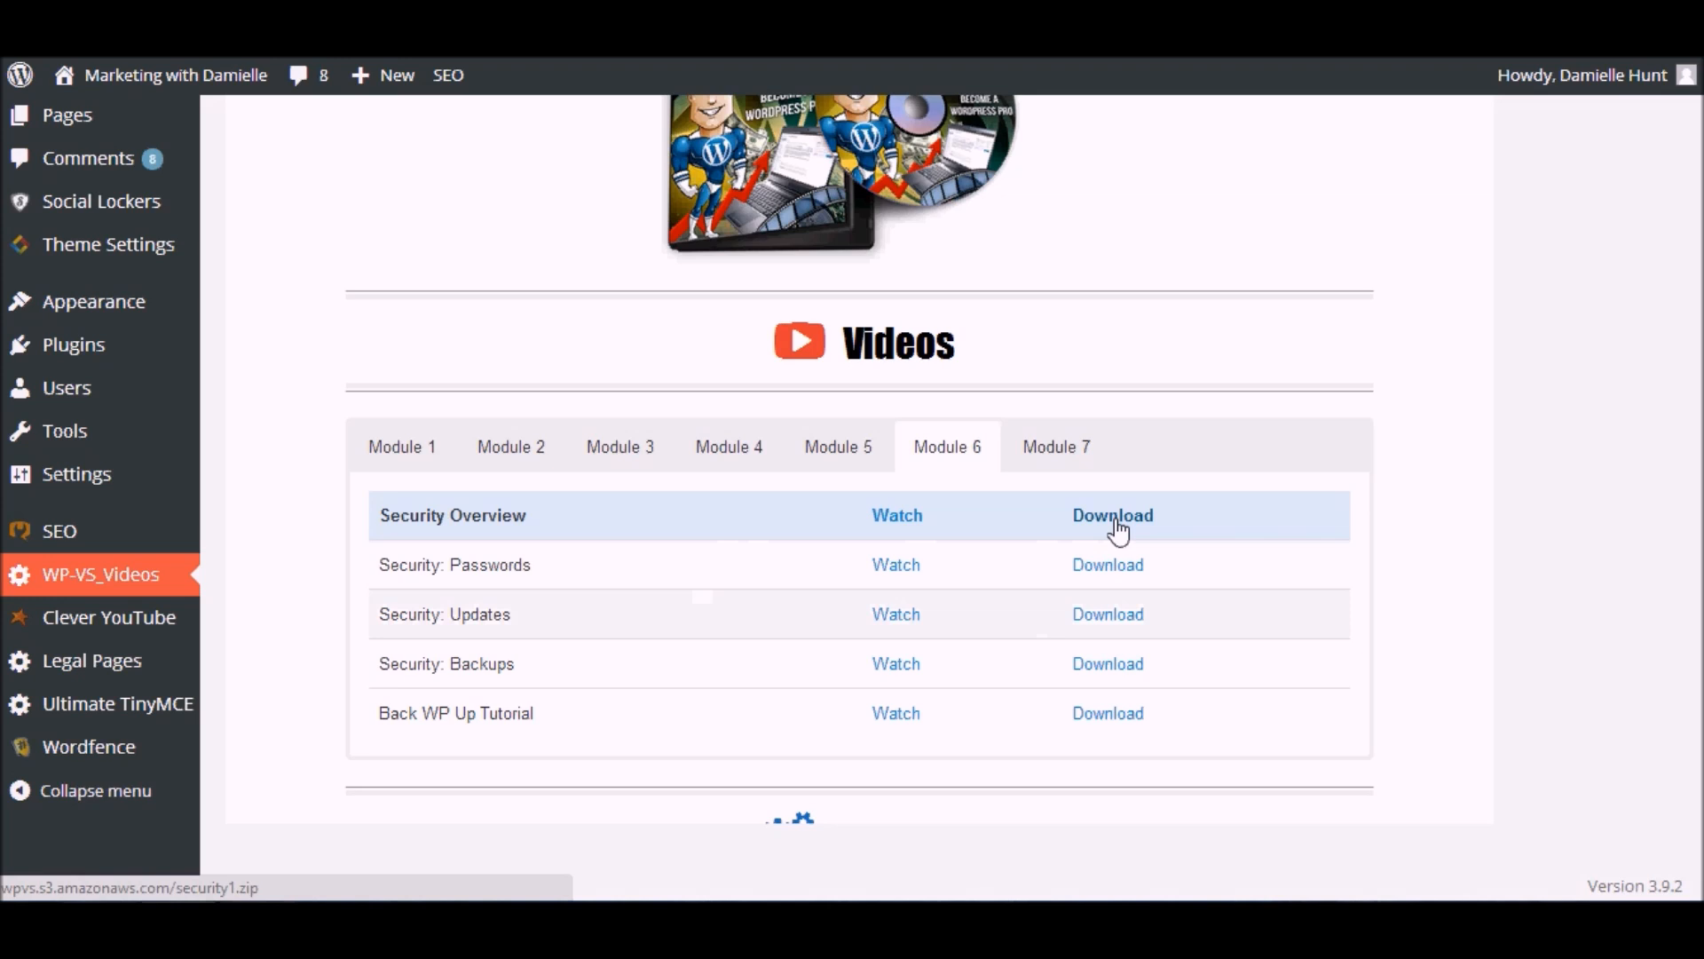
pyautogui.moveTo(1157, 531)
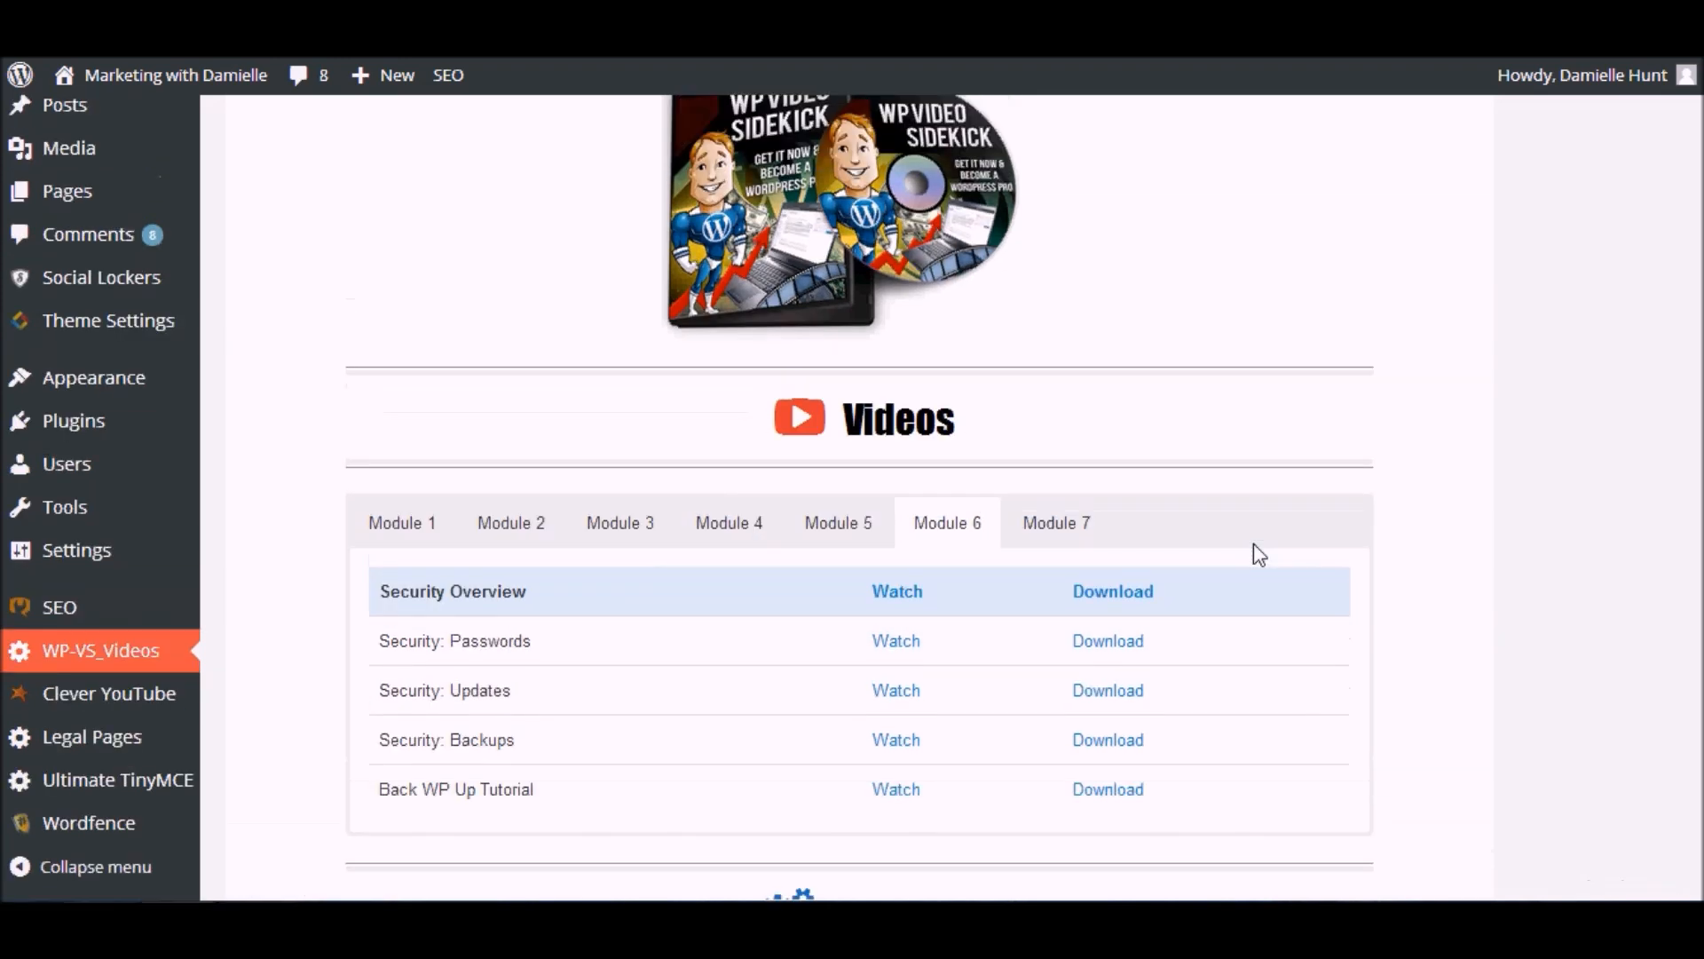
pyautogui.scroll(-3)
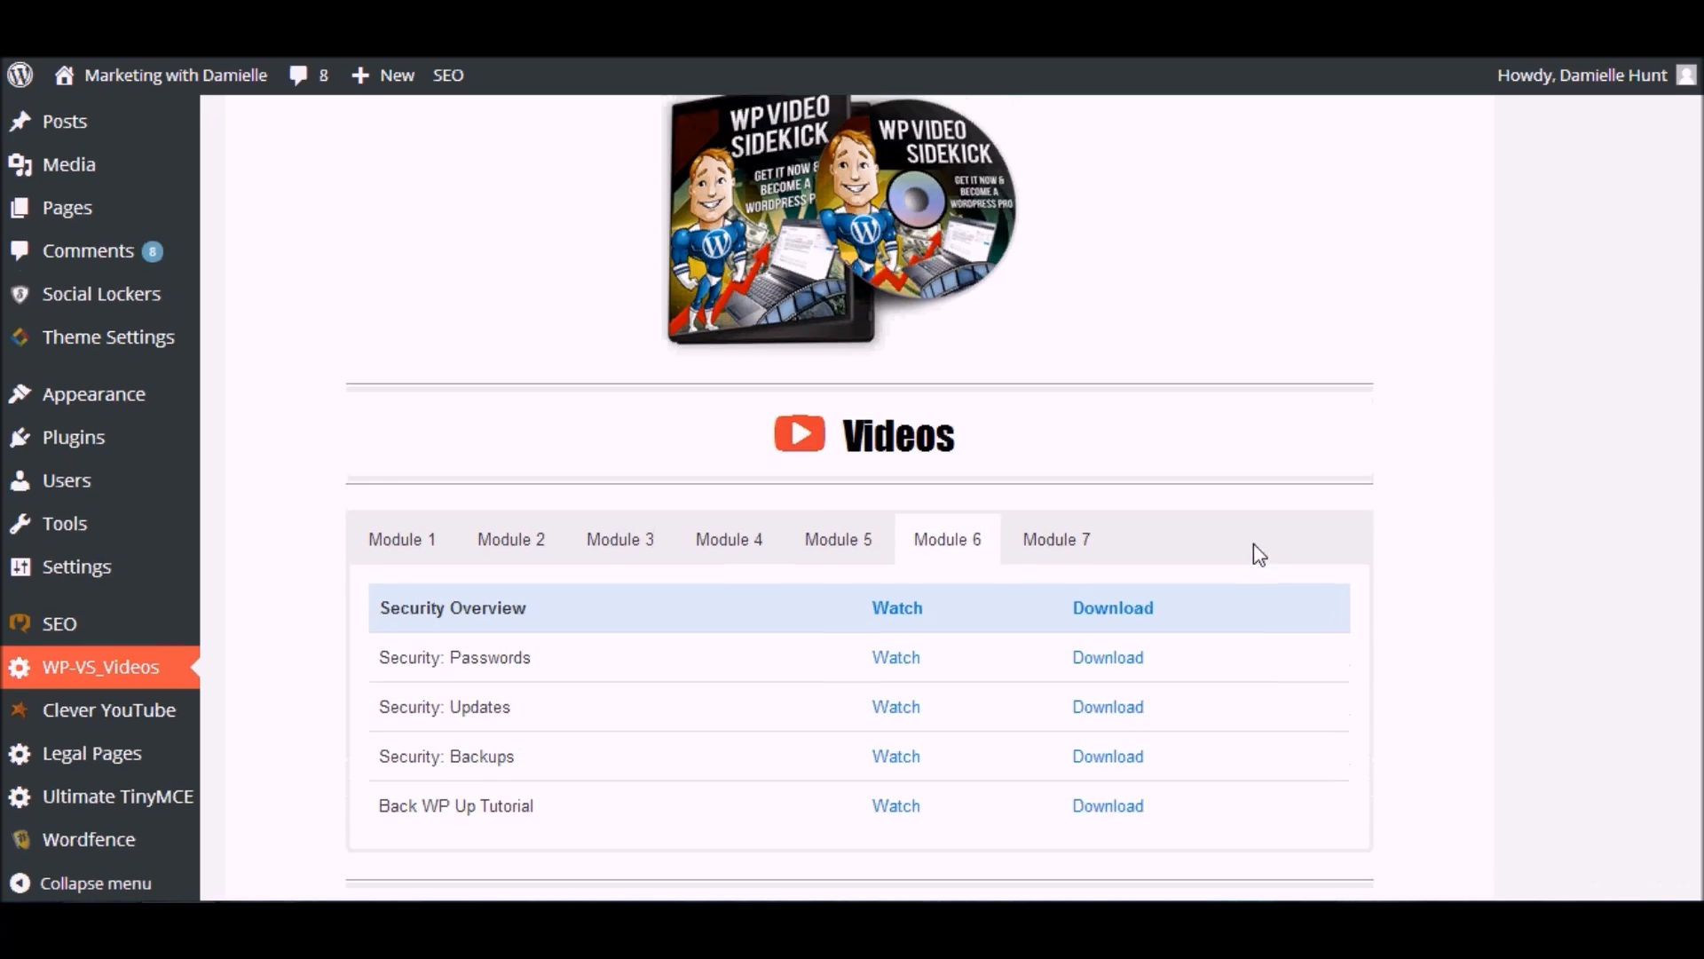
pyautogui.scroll(-3)
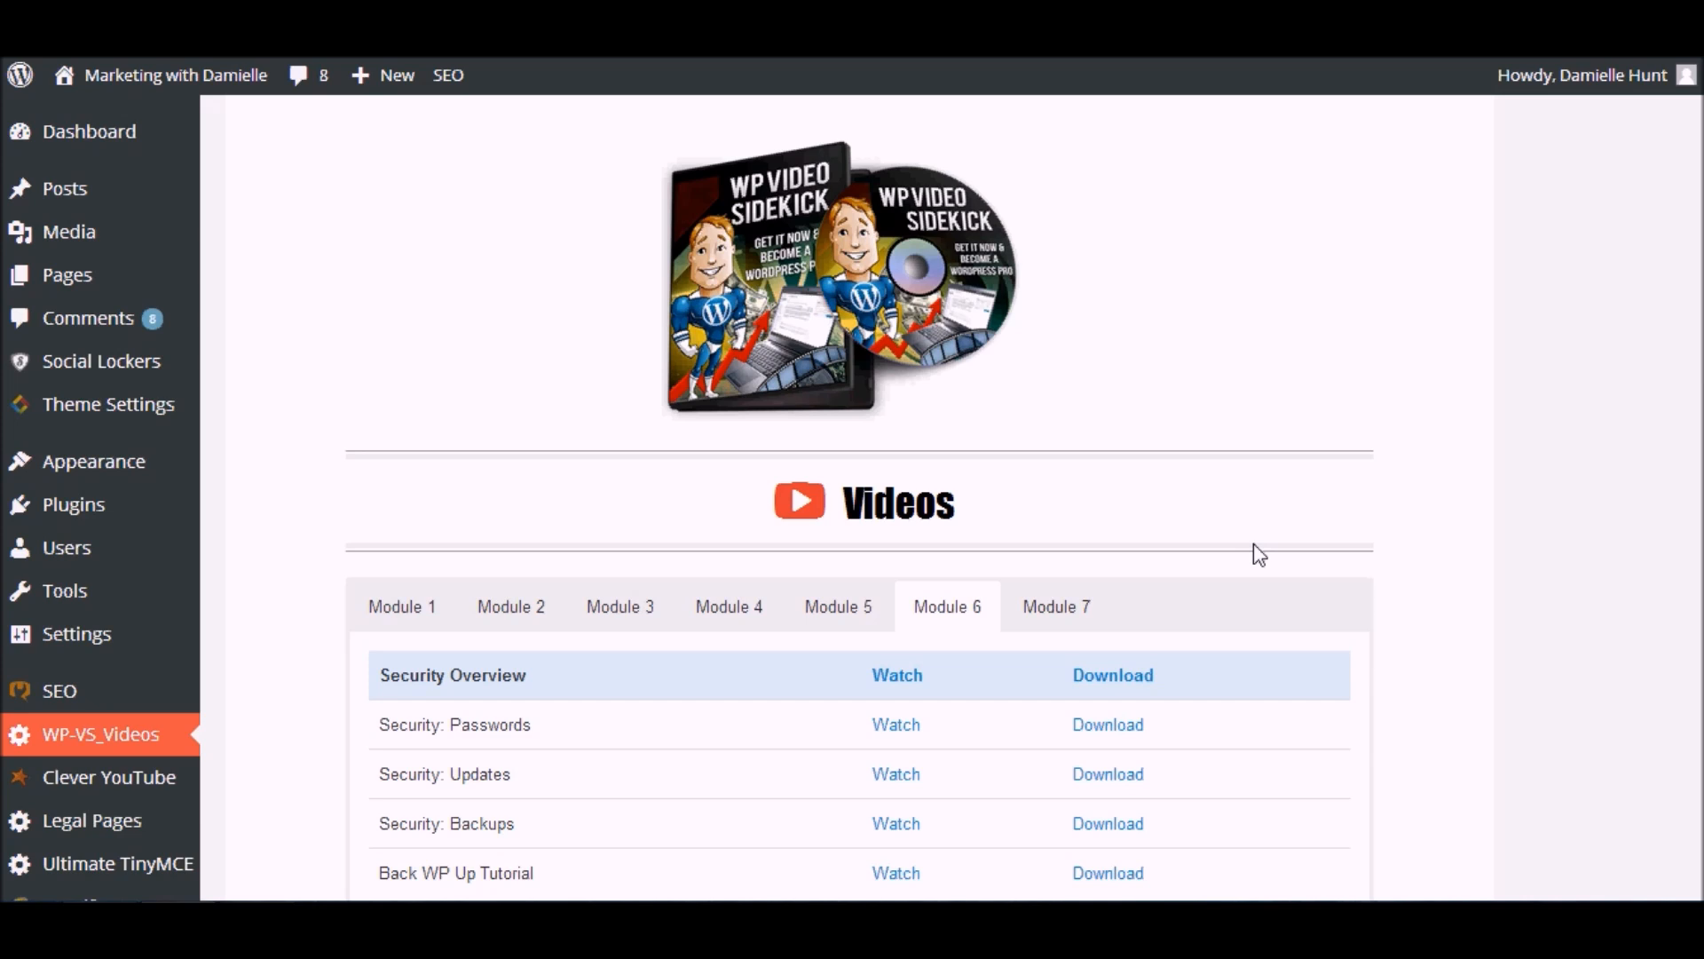
pyautogui.moveTo(616, 607)
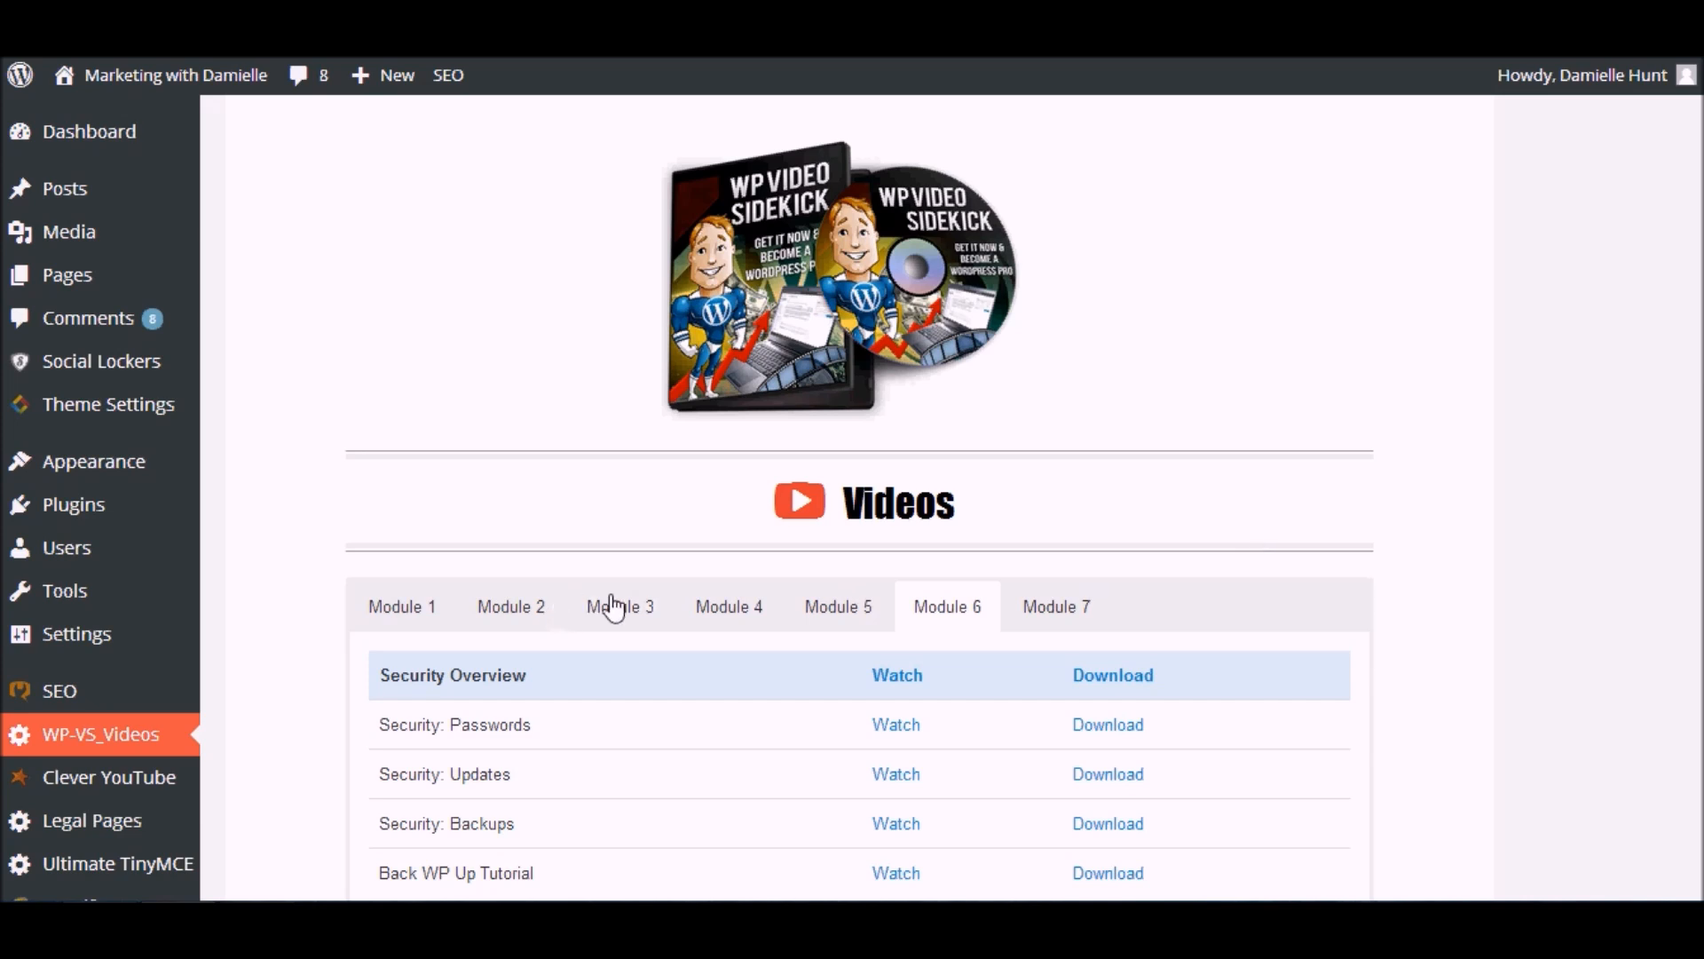
# Step: Browse Modules 4, 5 and 2, then watch the Posts tutorial from Module 2
pyautogui.click(728, 607)
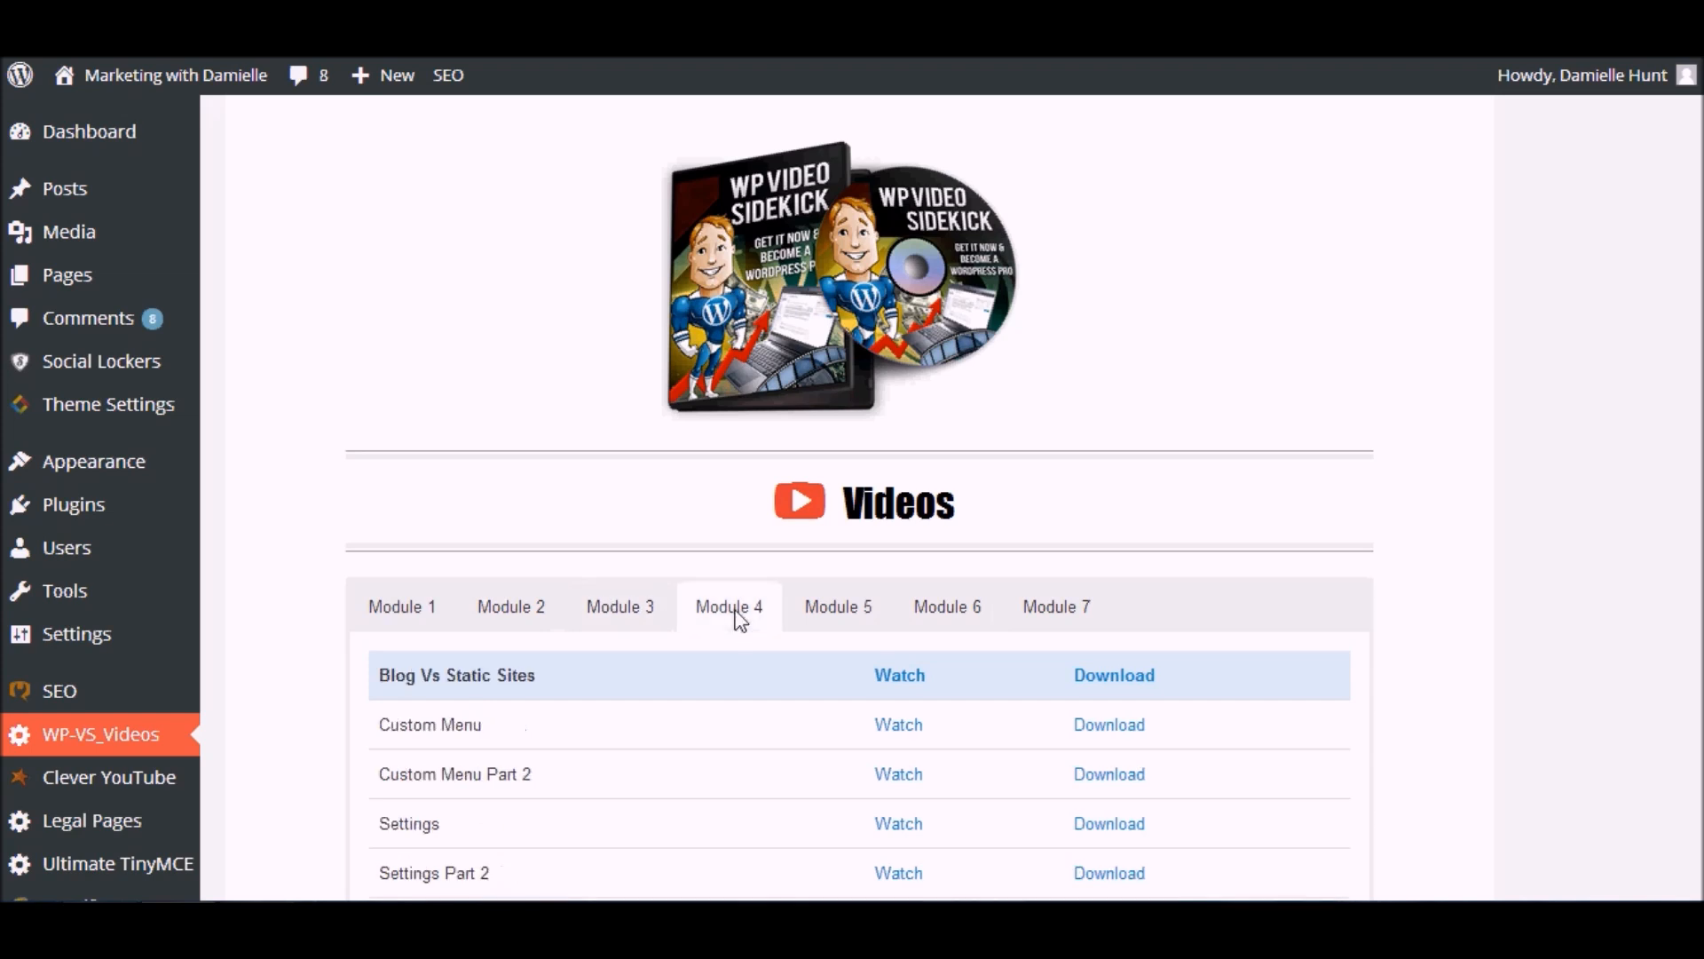
pyautogui.click(838, 607)
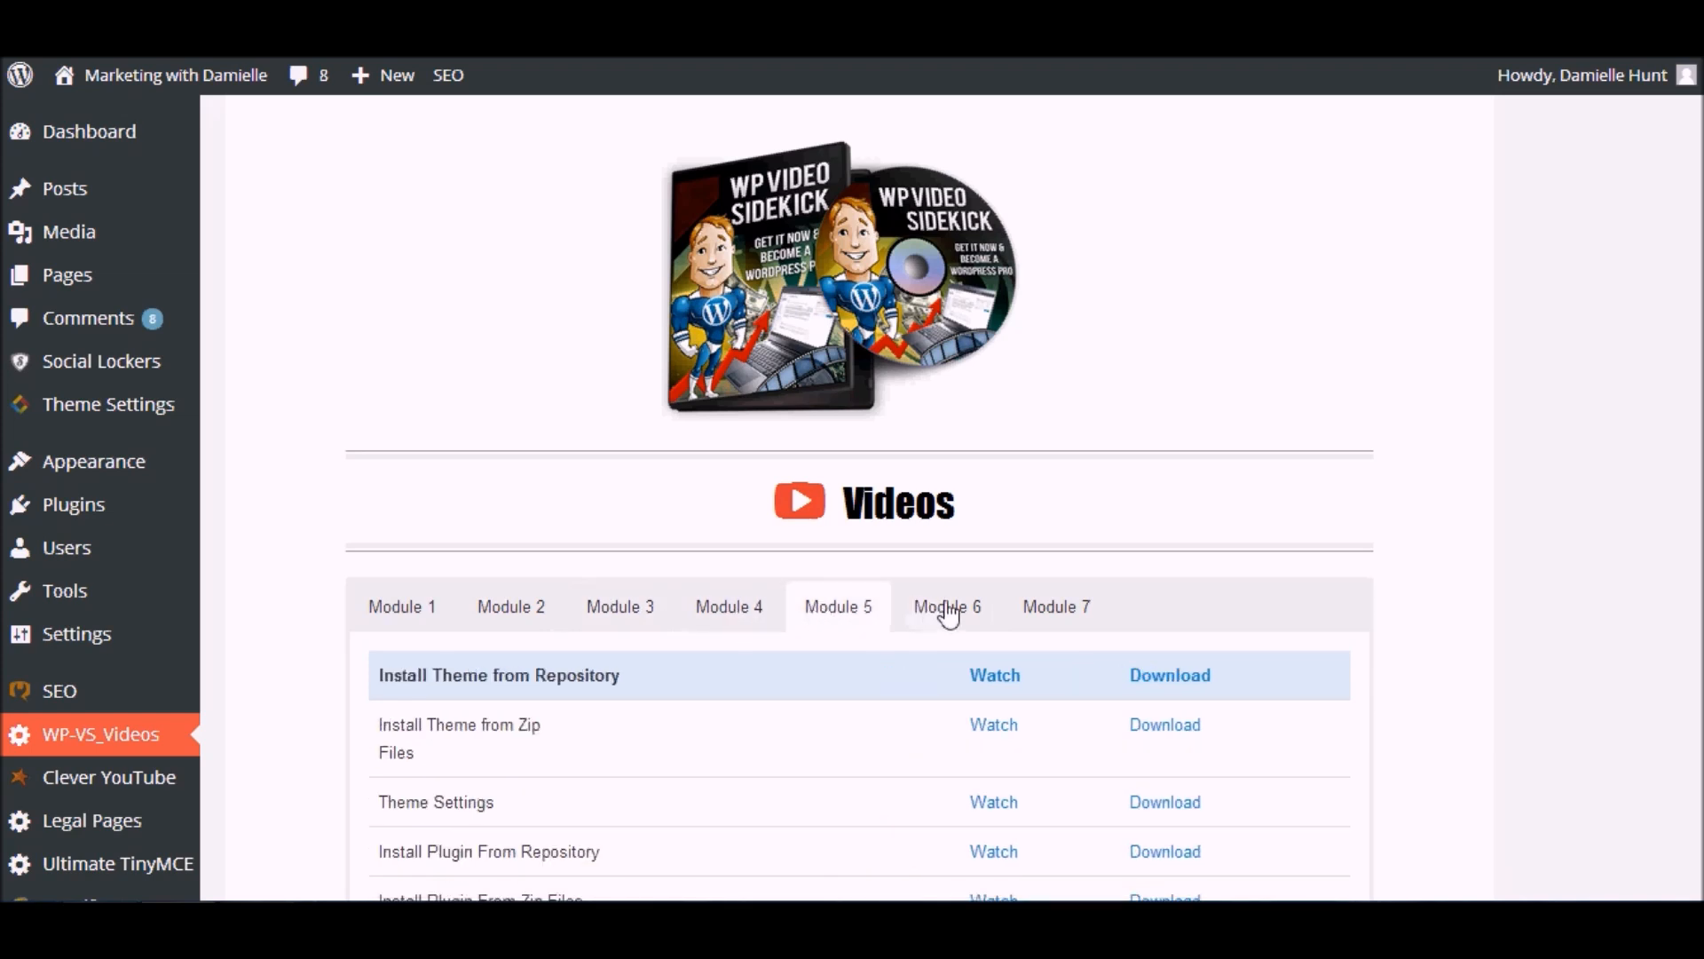
pyautogui.click(510, 607)
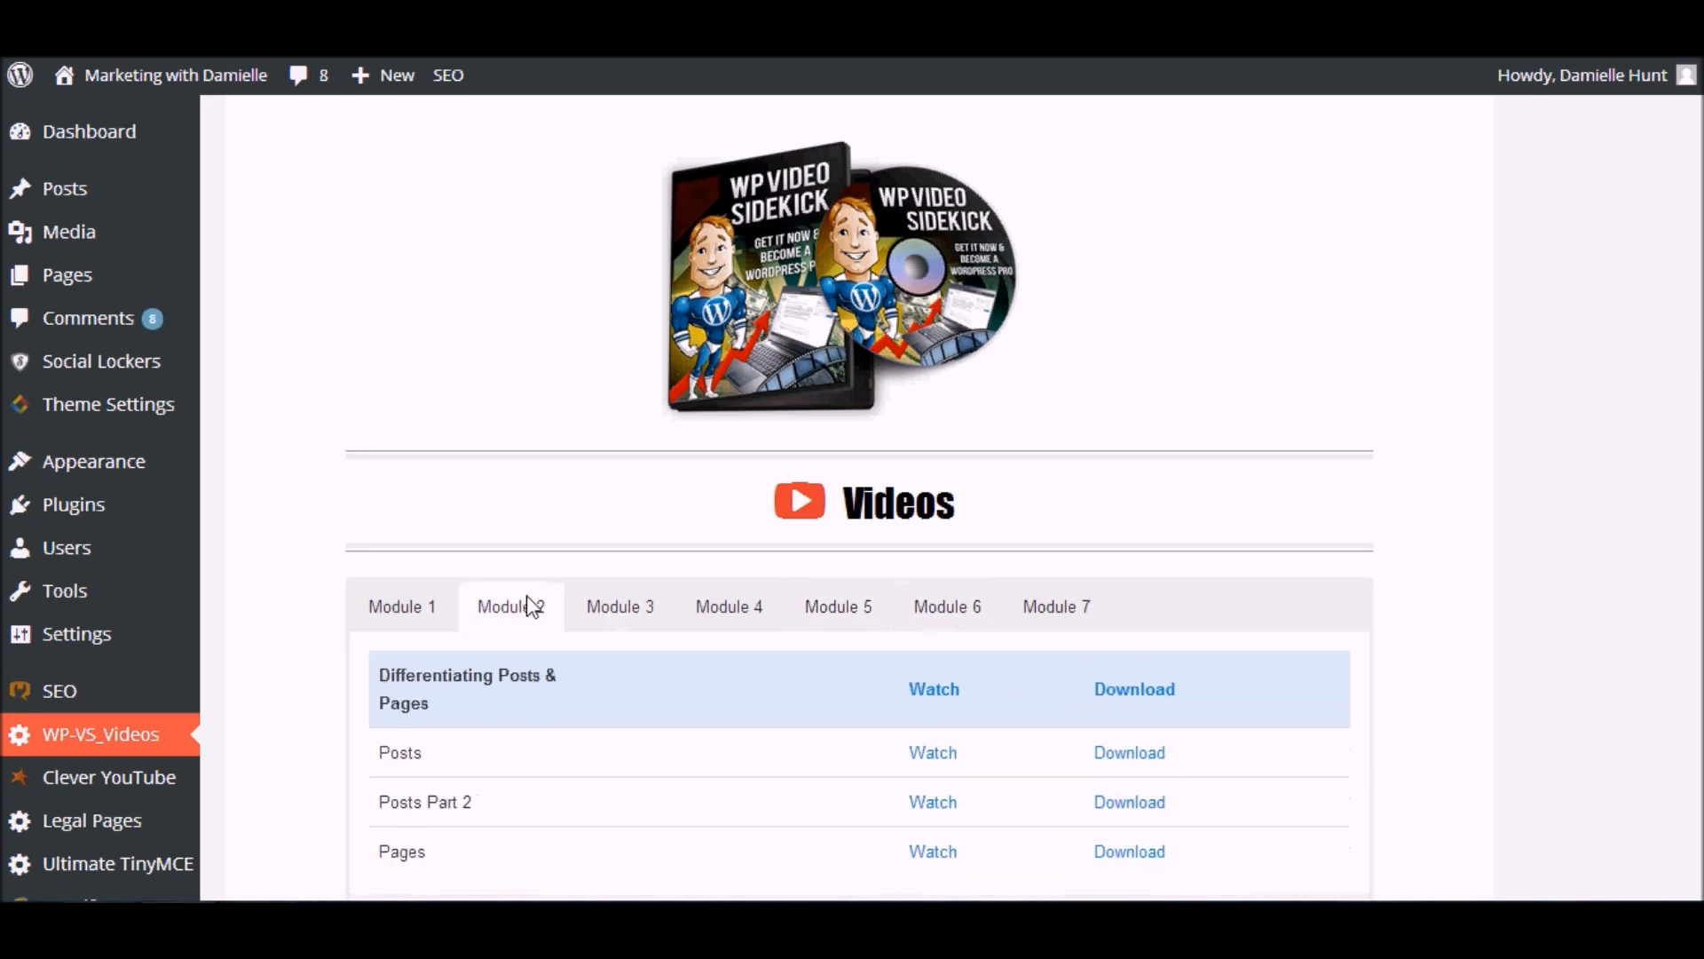
pyautogui.scroll(-3)
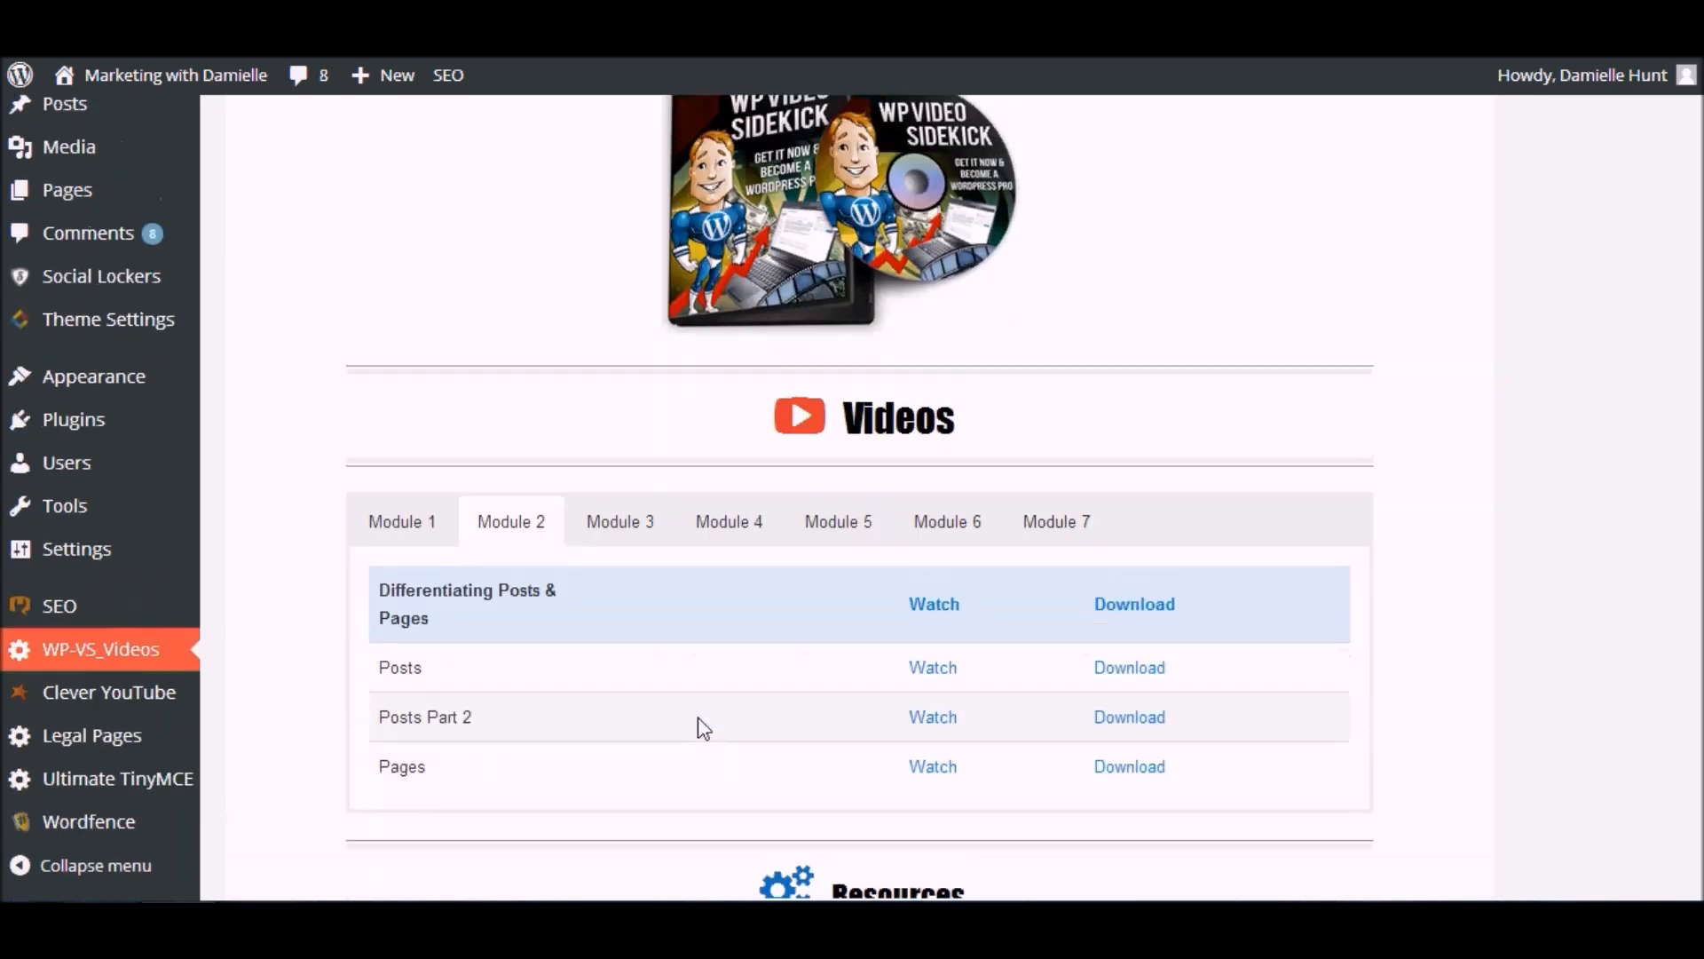
pyautogui.click(932, 668)
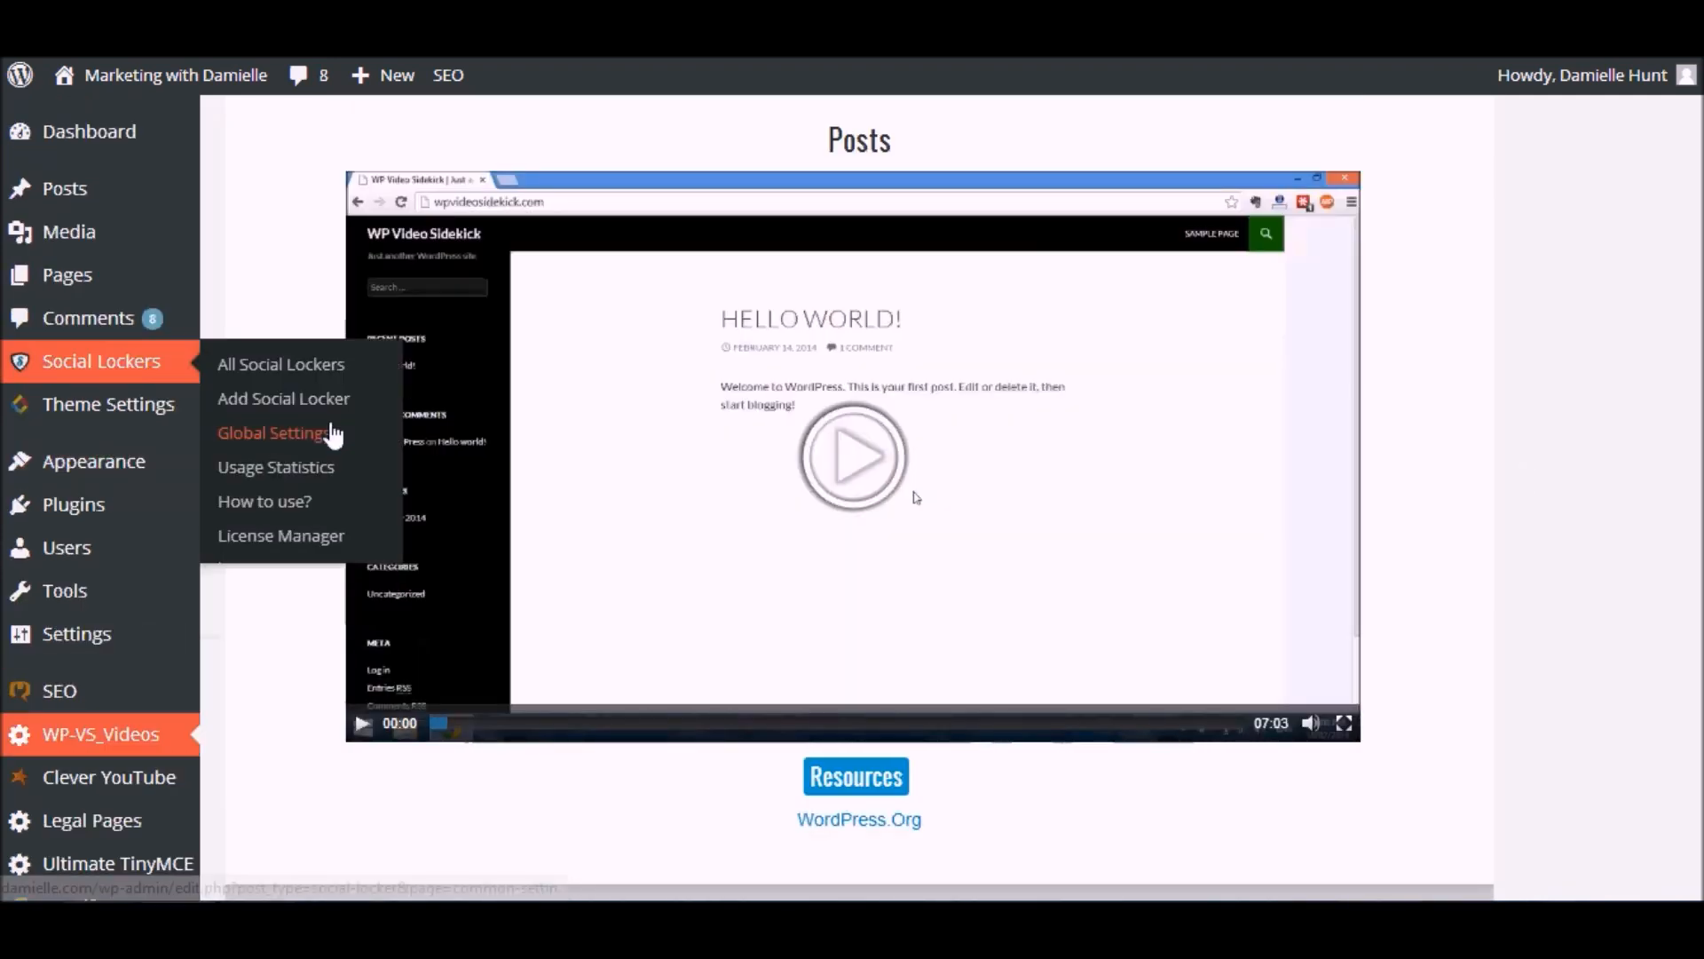
pyautogui.moveTo(66, 189)
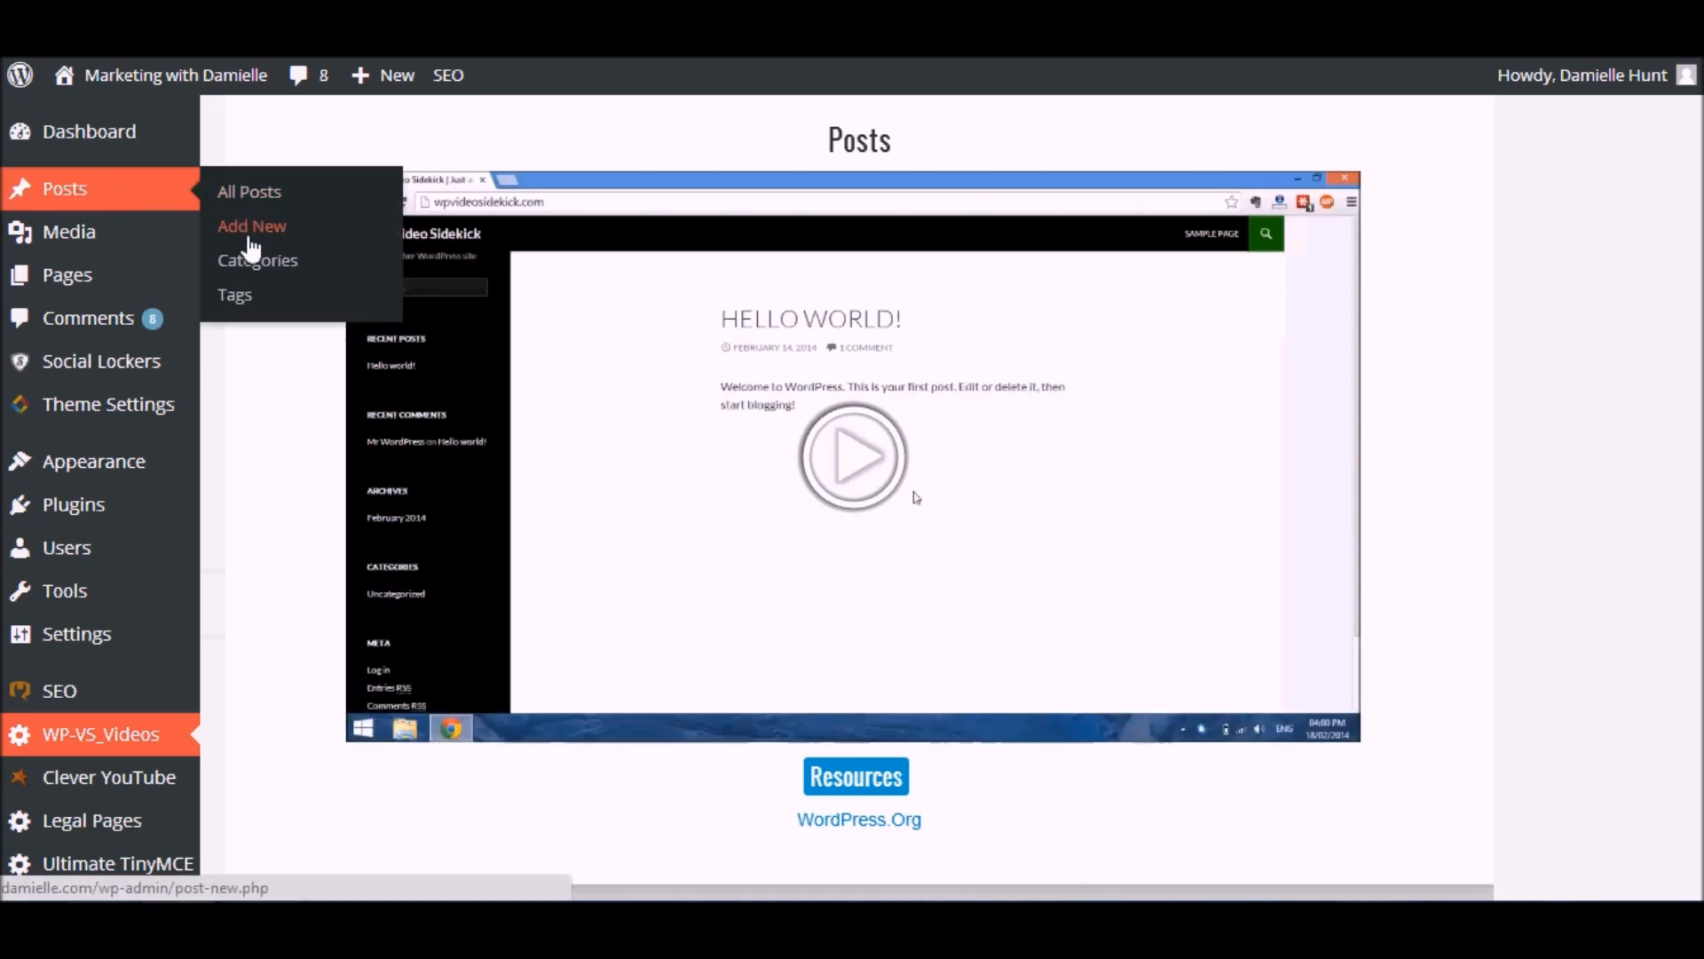
# Step: Bring up the context menu on the Posts tutorial video page
pyautogui.rightClick(250, 226)
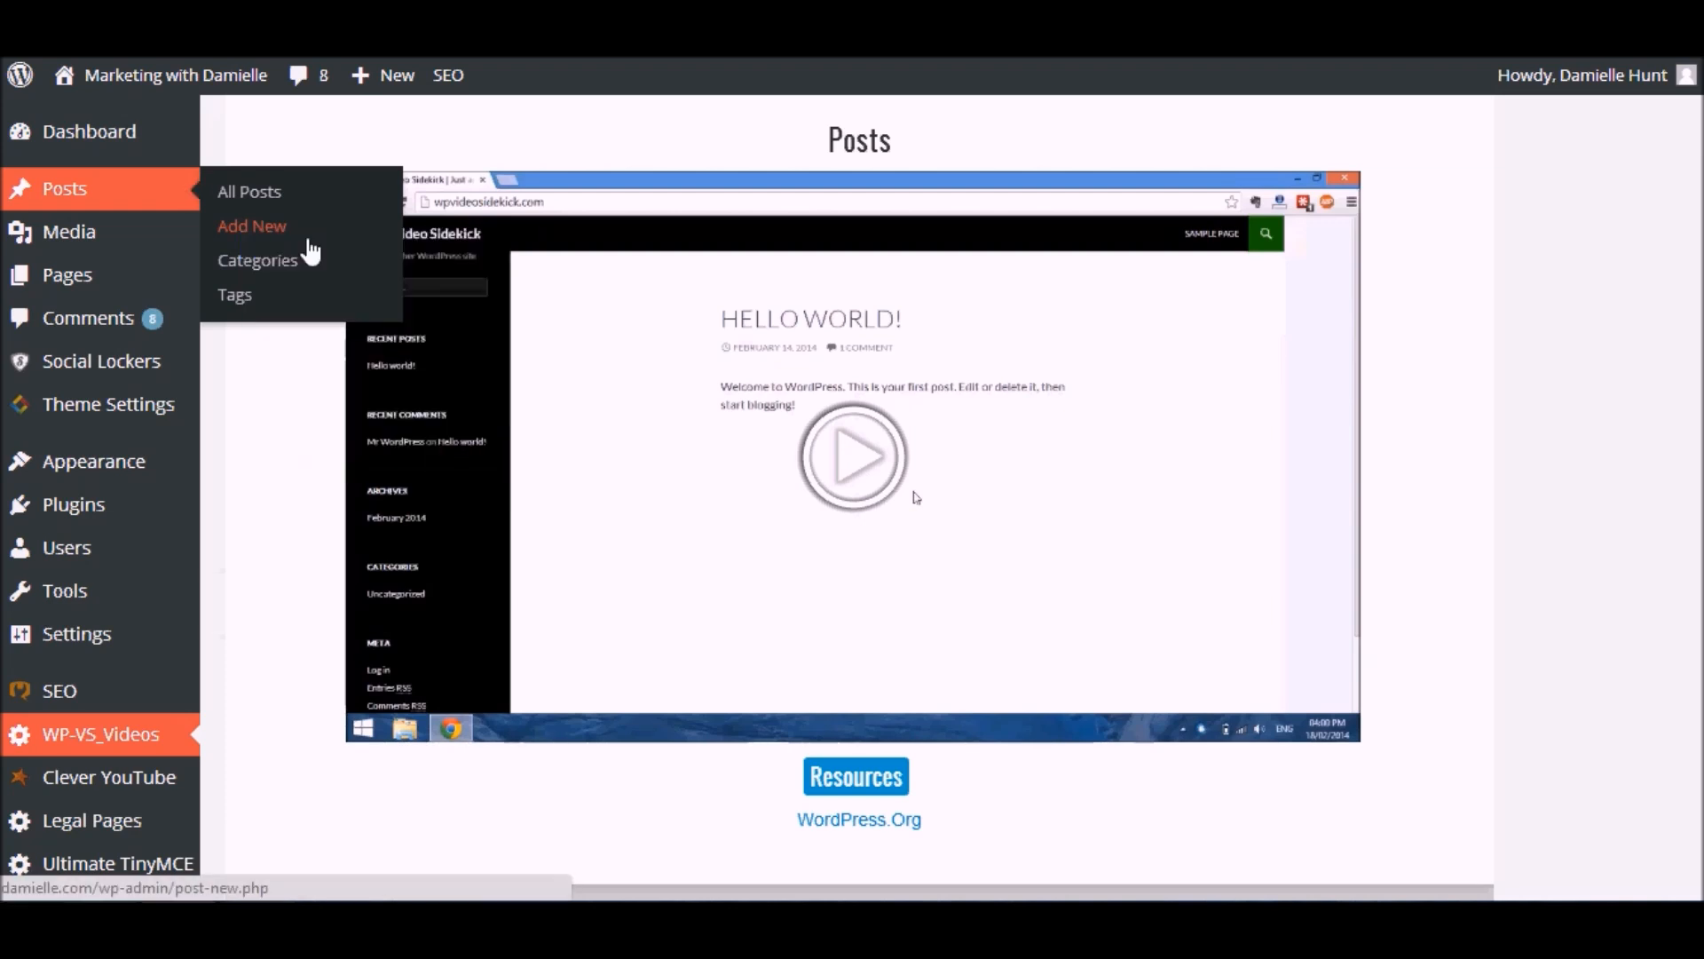
pyautogui.moveTo(339, 105)
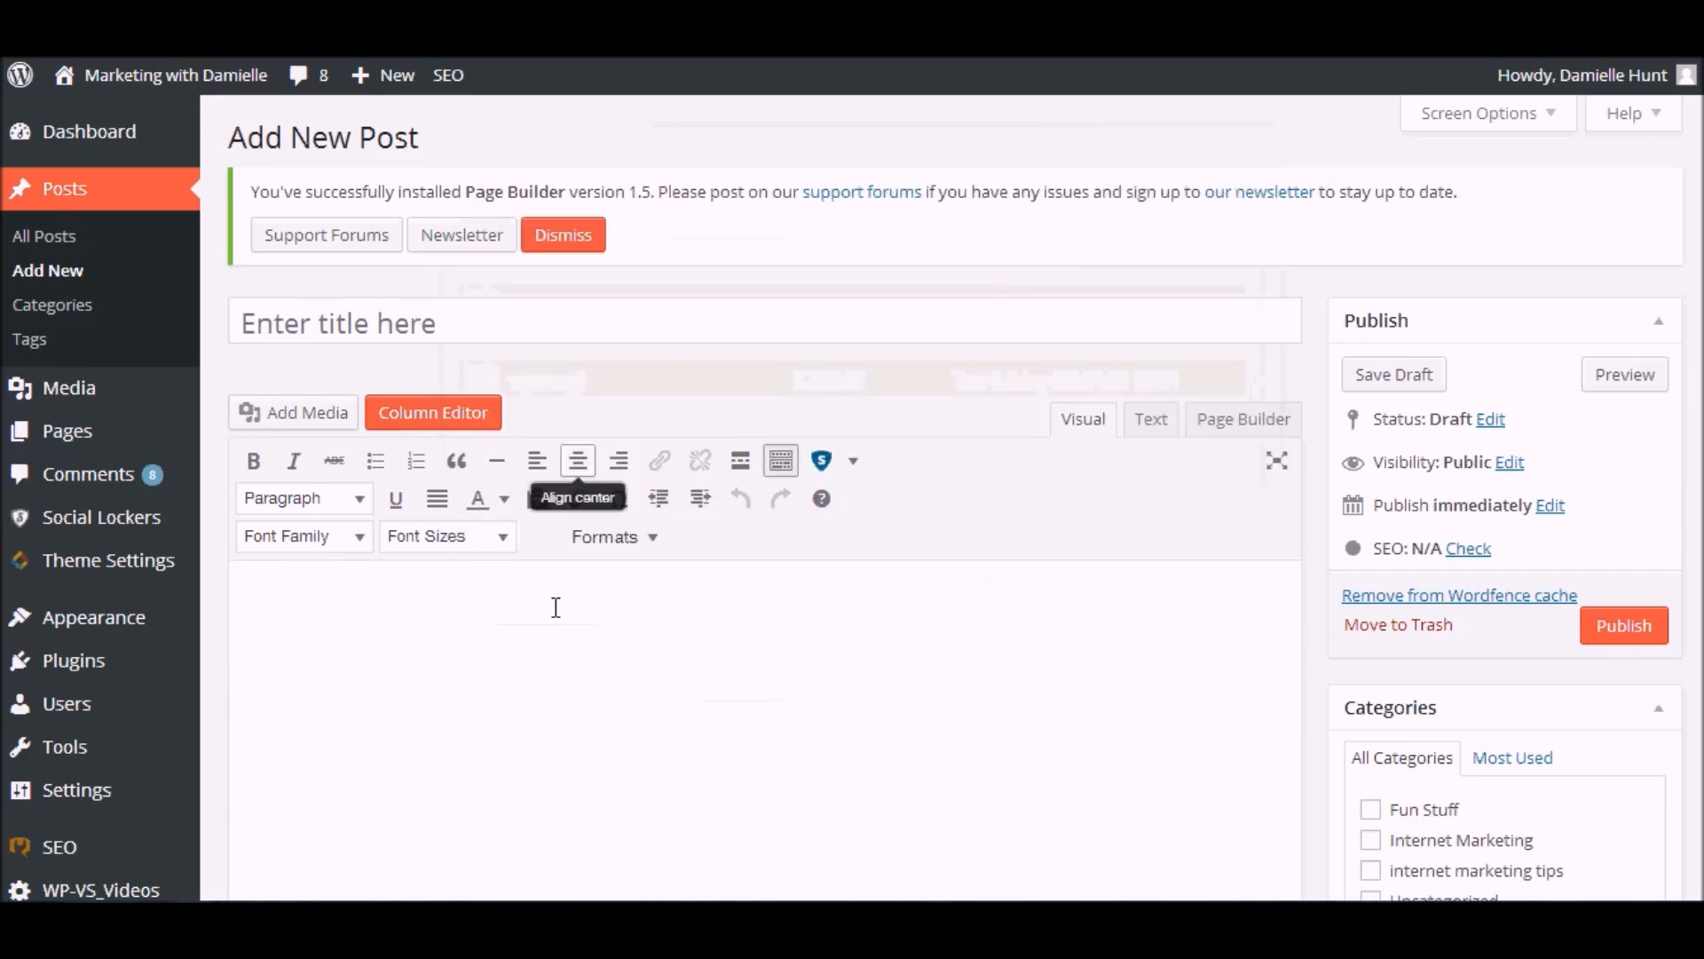
pyautogui.moveTo(497, 459)
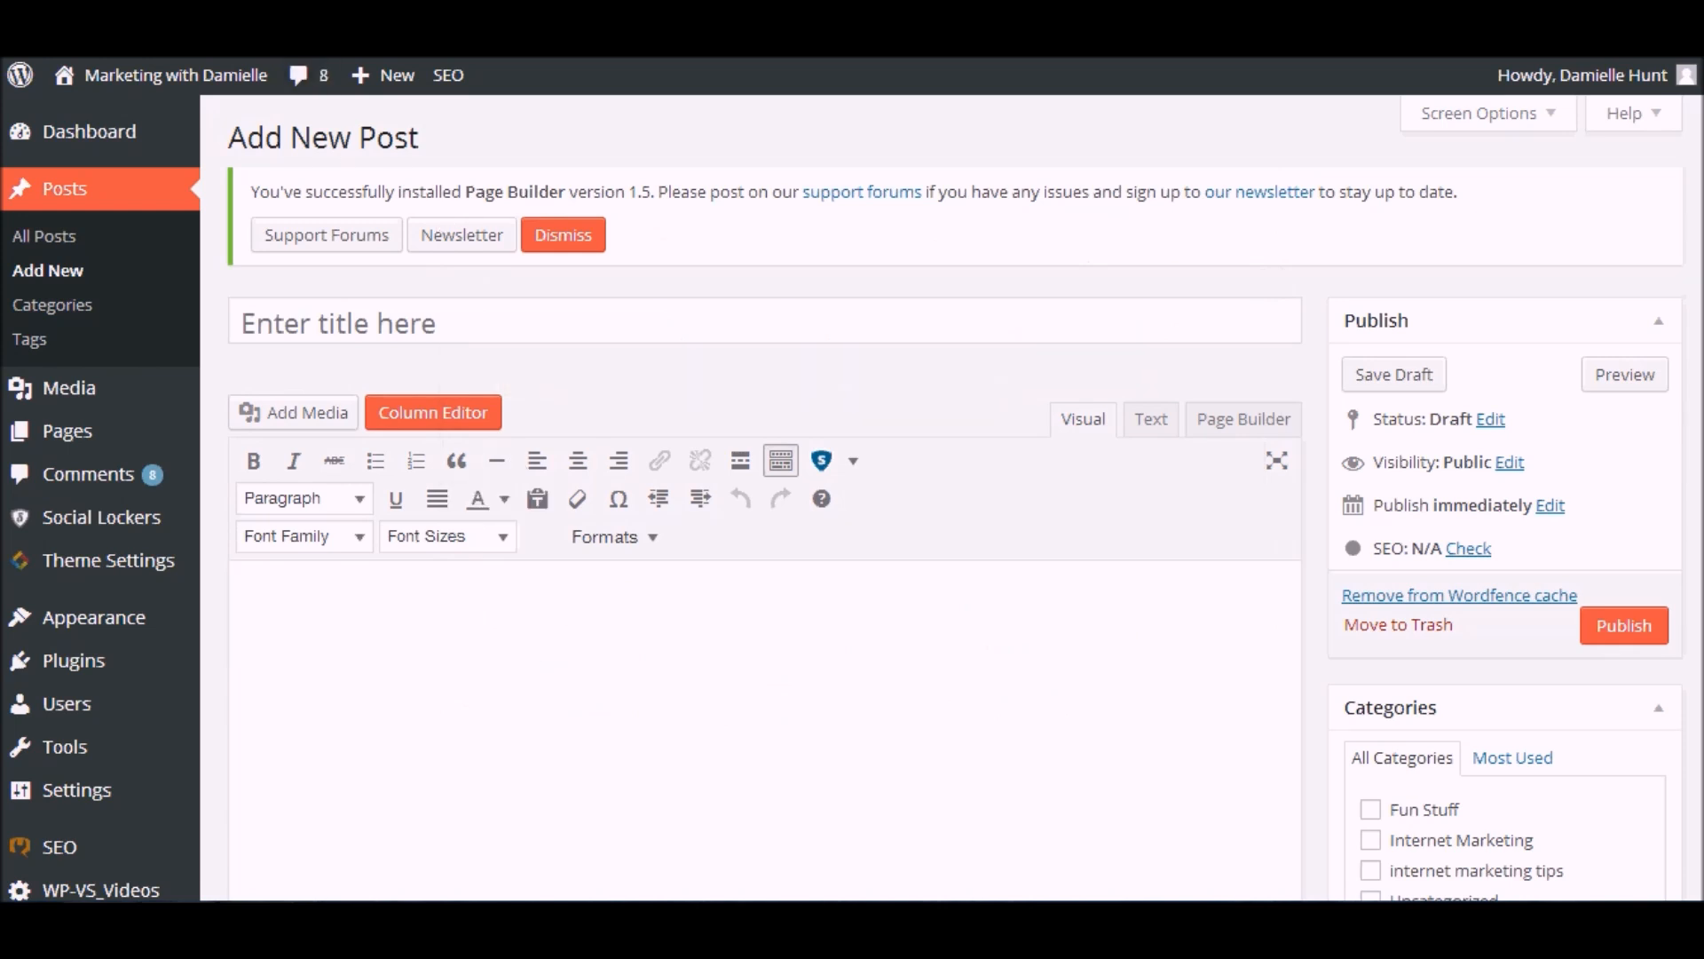
pyautogui.click(99, 733)
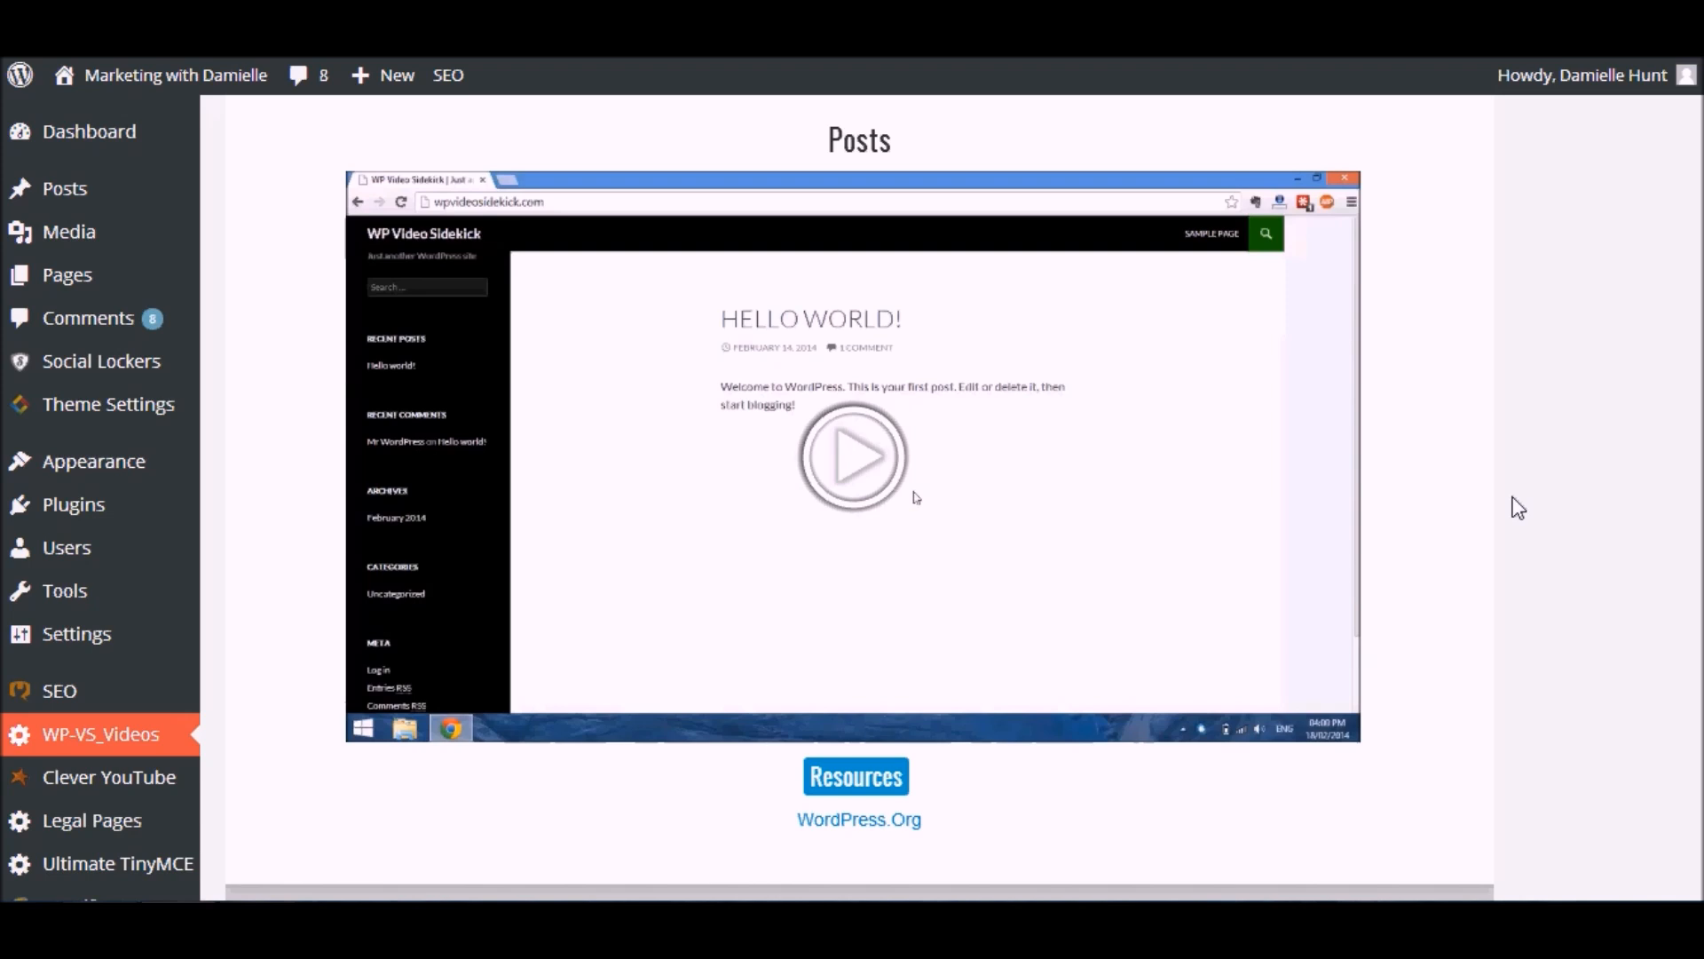
pyautogui.moveTo(1204, 535)
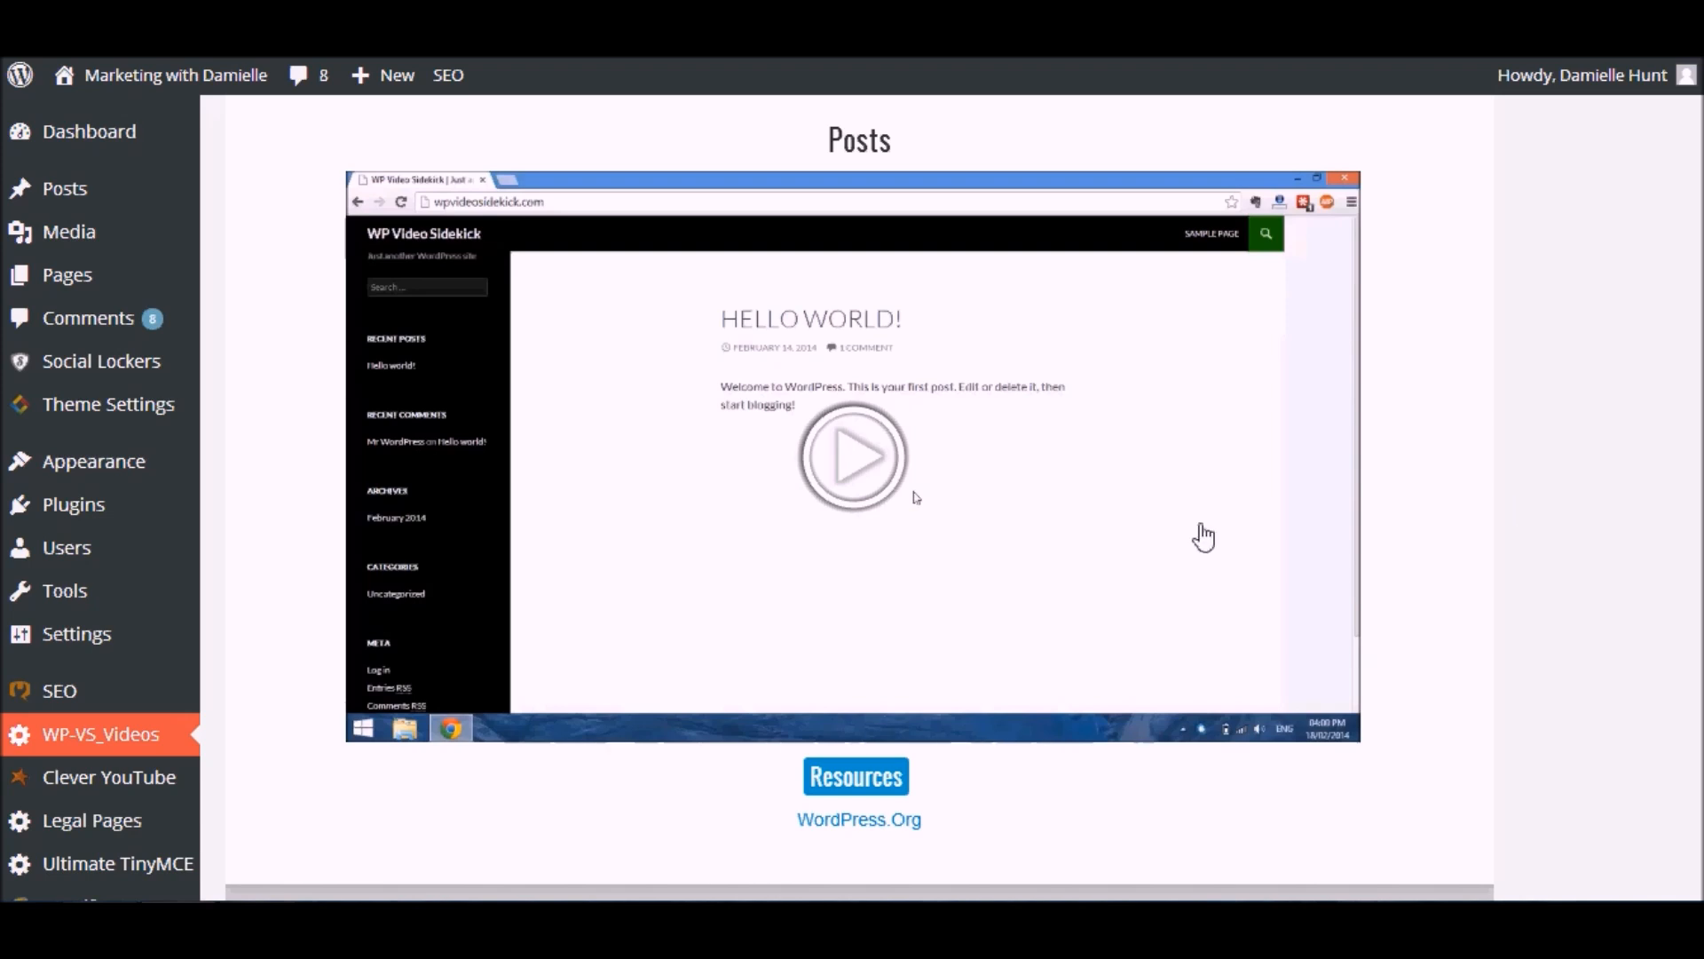